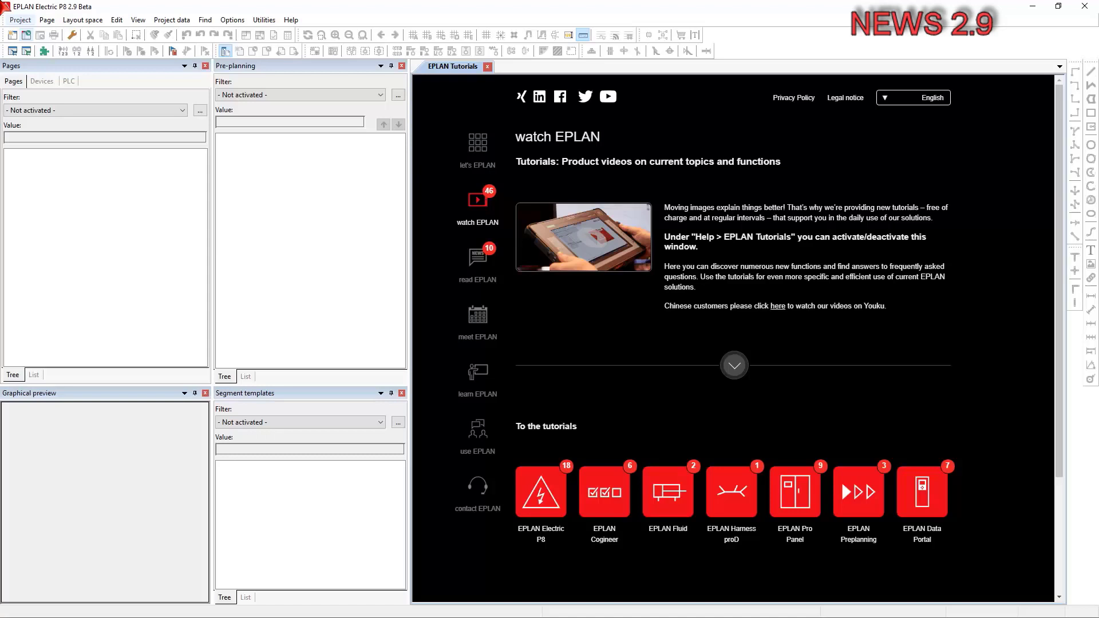
- Create project 'definition of function types to VDI 3814 or DIN EN ISO 16484-3' from Preplanning_Basic.zw9
left_click(19, 20)
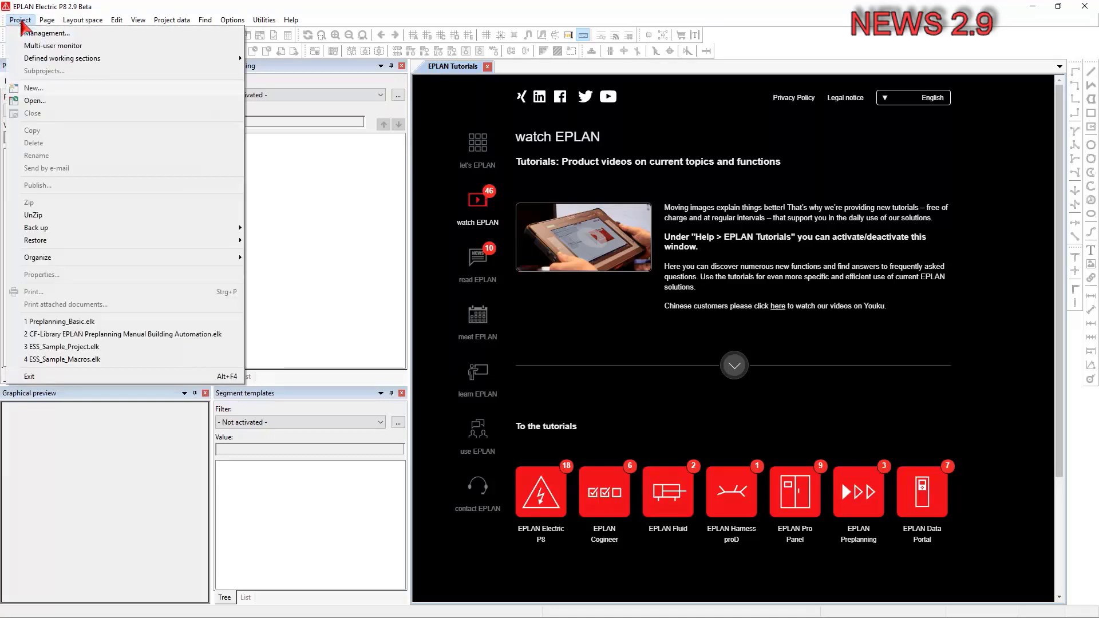
mouse_move(41, 59)
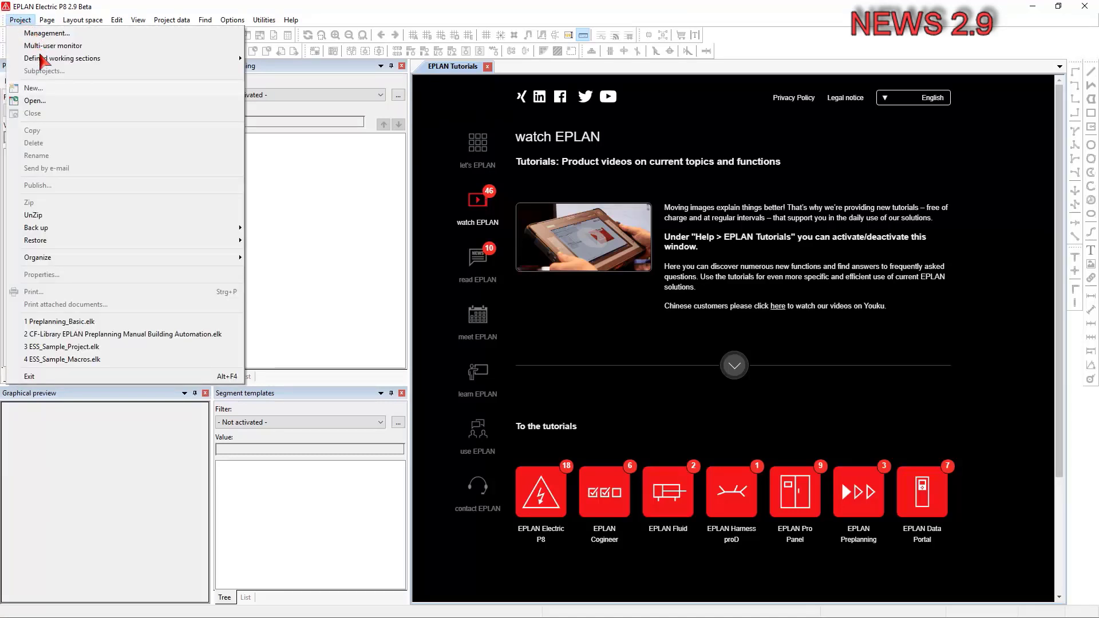
left_click(33, 88)
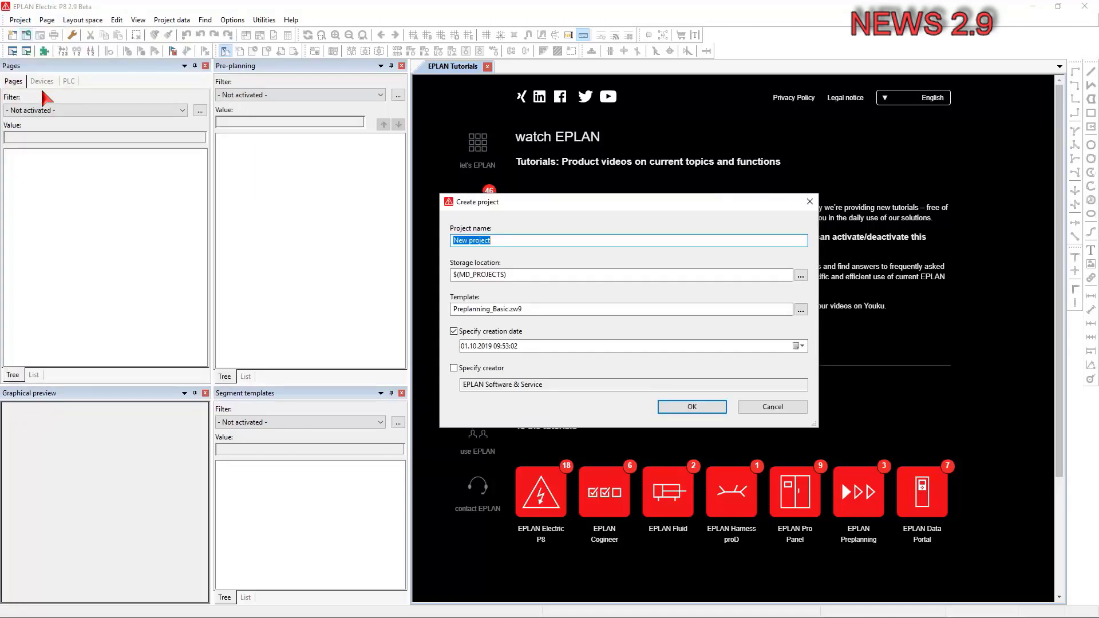
type("definition of function types to VDI 3814 or DIN EN ISO 16484-3")
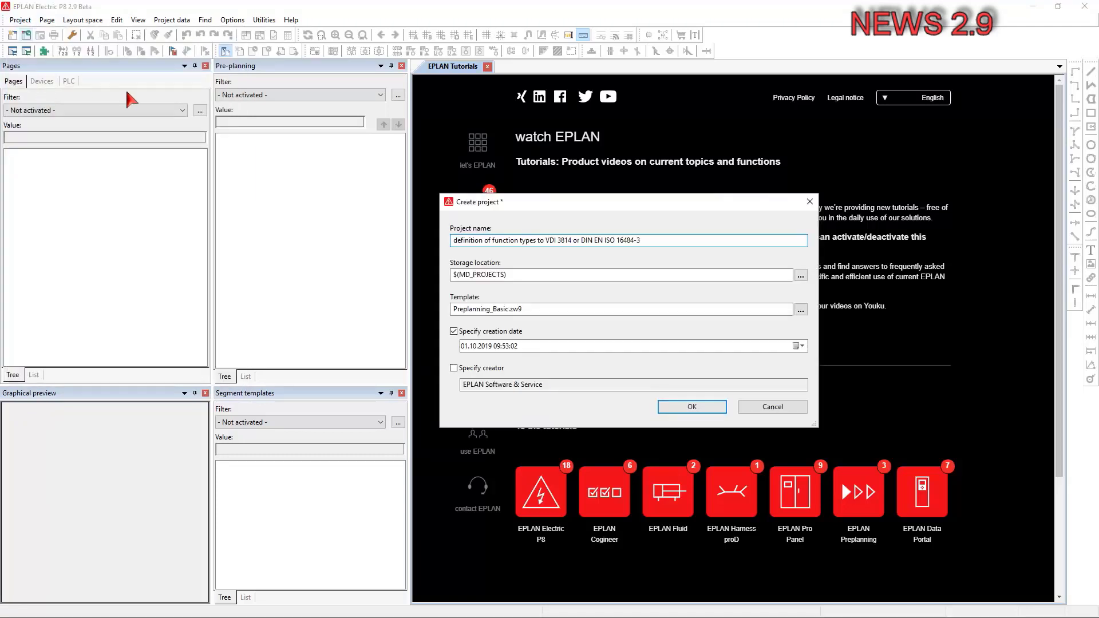
mouse_move(693, 339)
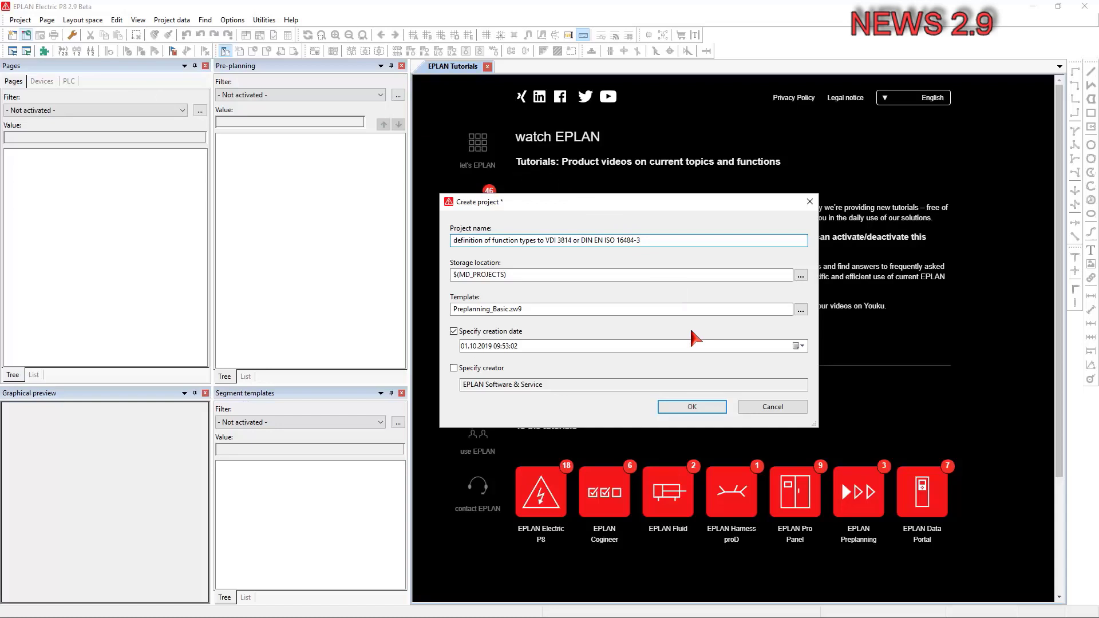
left_click(692, 406)
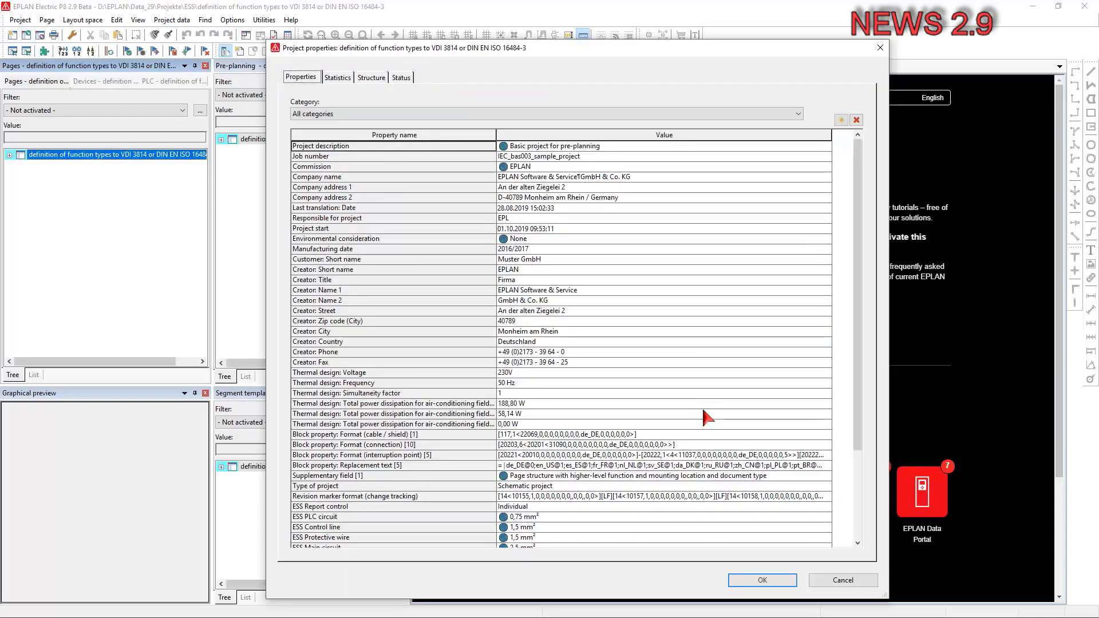
mouse_move(747, 516)
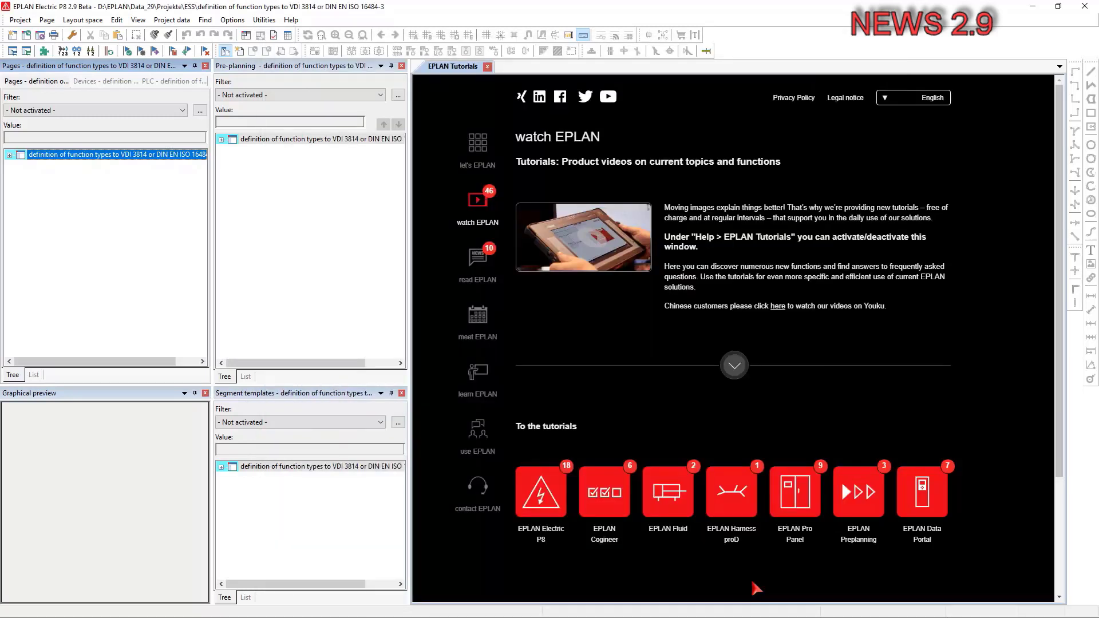
- Import PCT-Loop_VDI3814_en.xlsx with field assignment PCT loops VDI 3814_en, synchronize, and expand ventilation
left_click(172, 25)
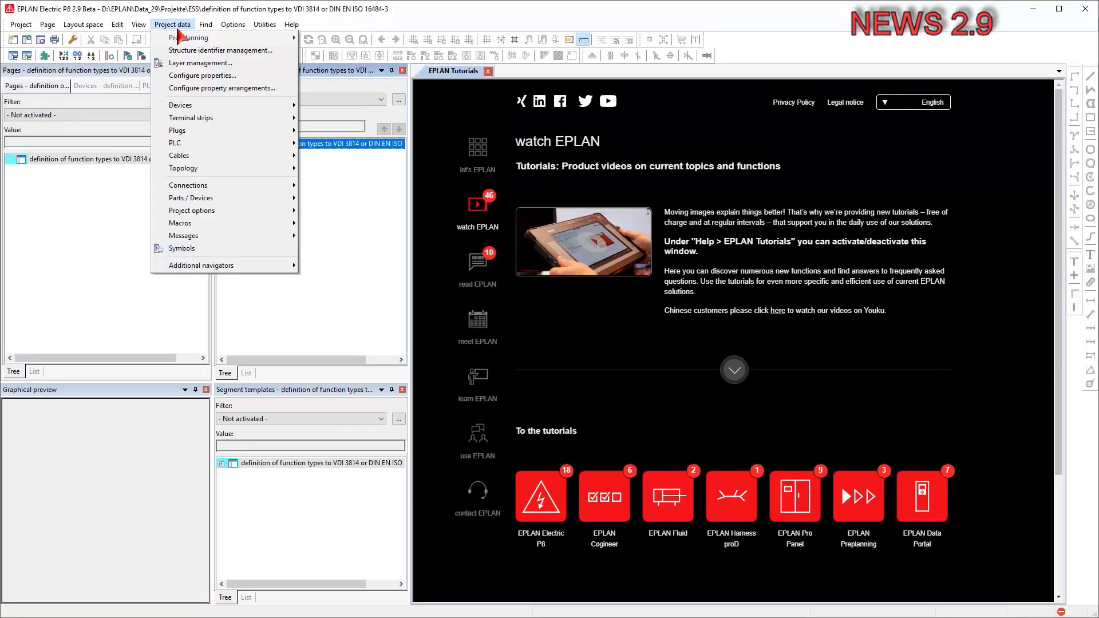
left_click(183, 37)
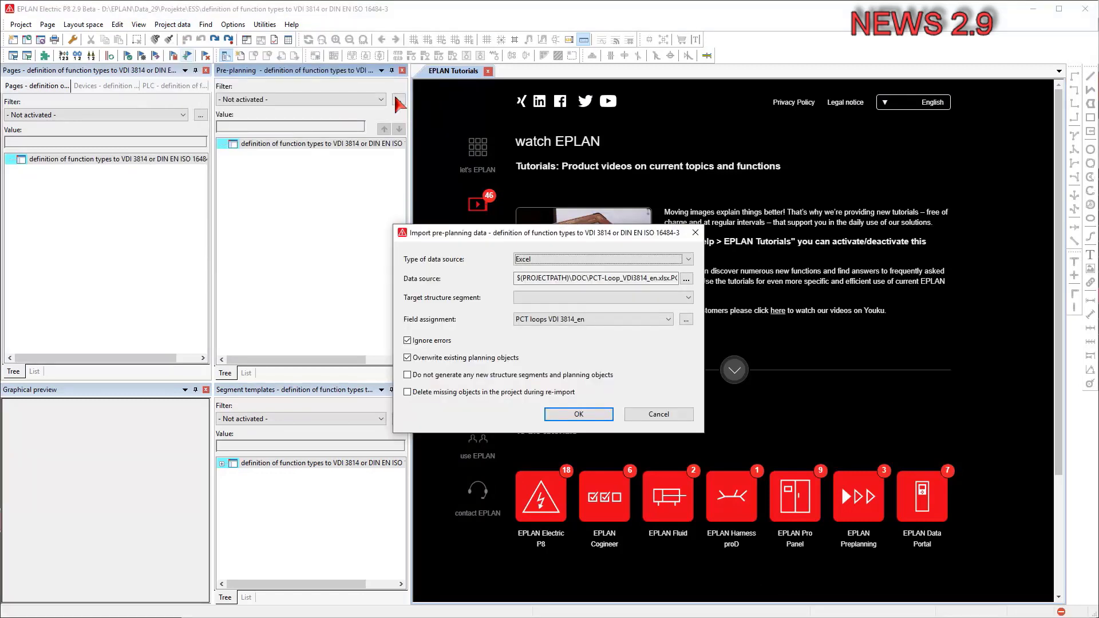
left_click(685, 278)
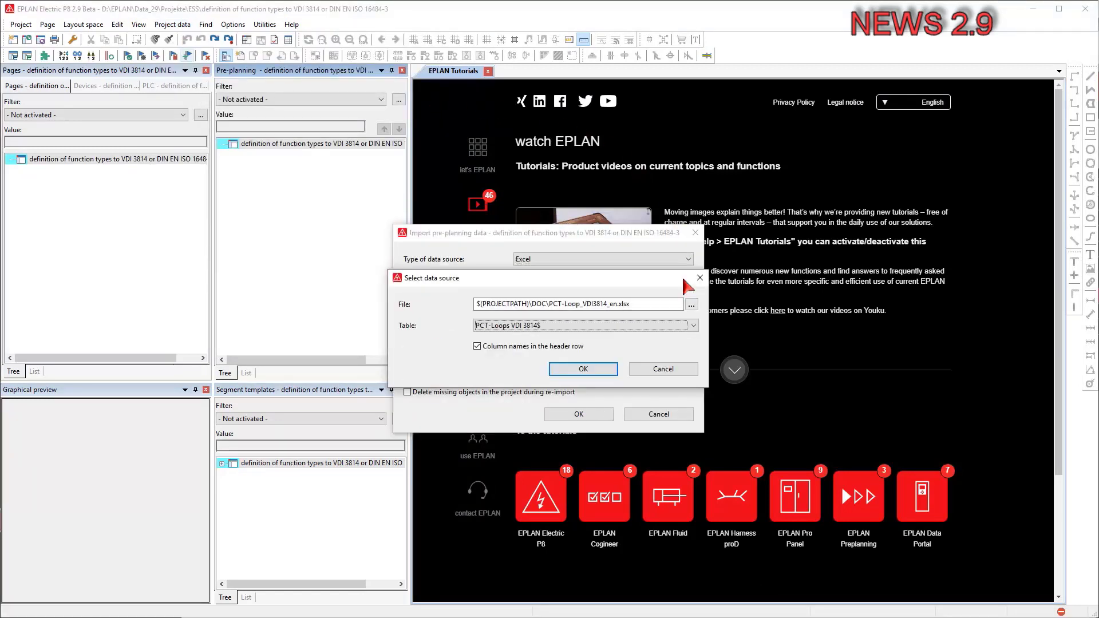
left_click(691, 304)
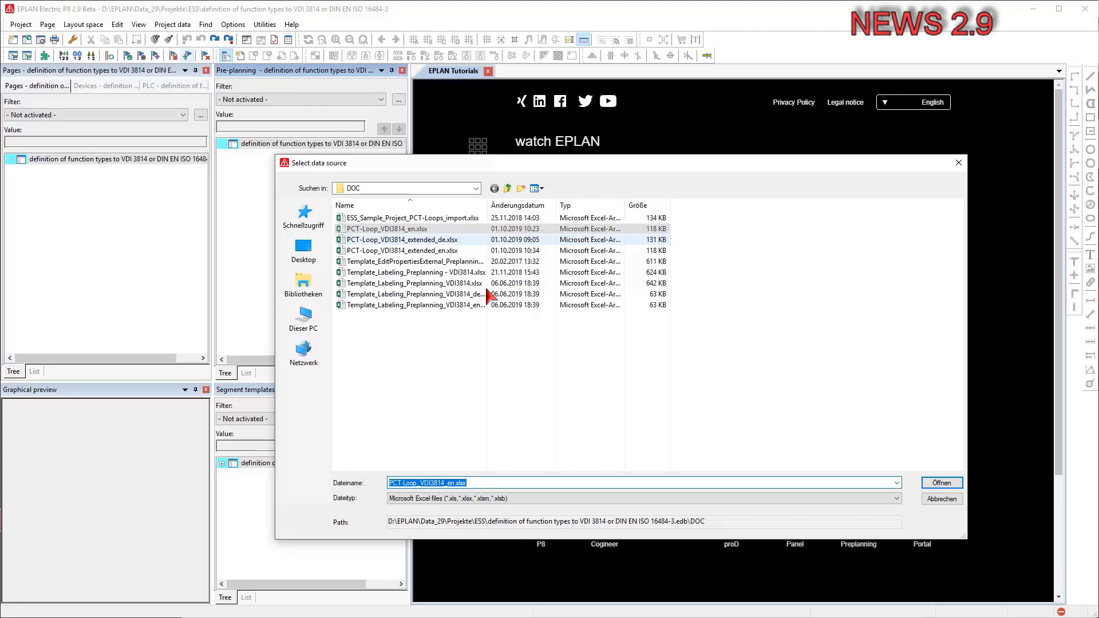
left_click(941, 483)
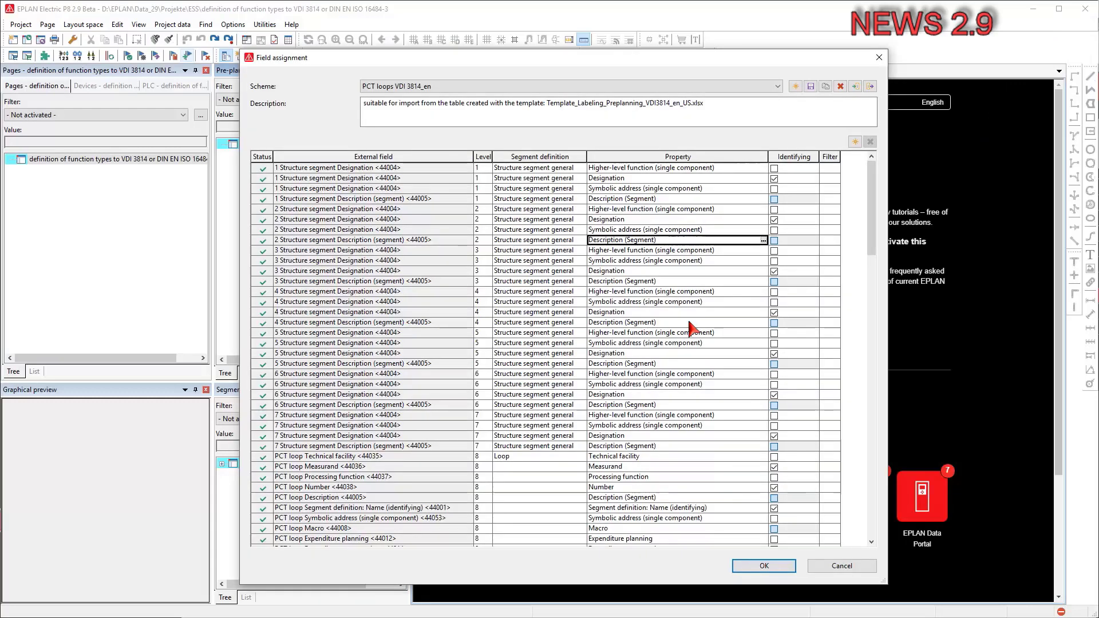
left_click(763, 566)
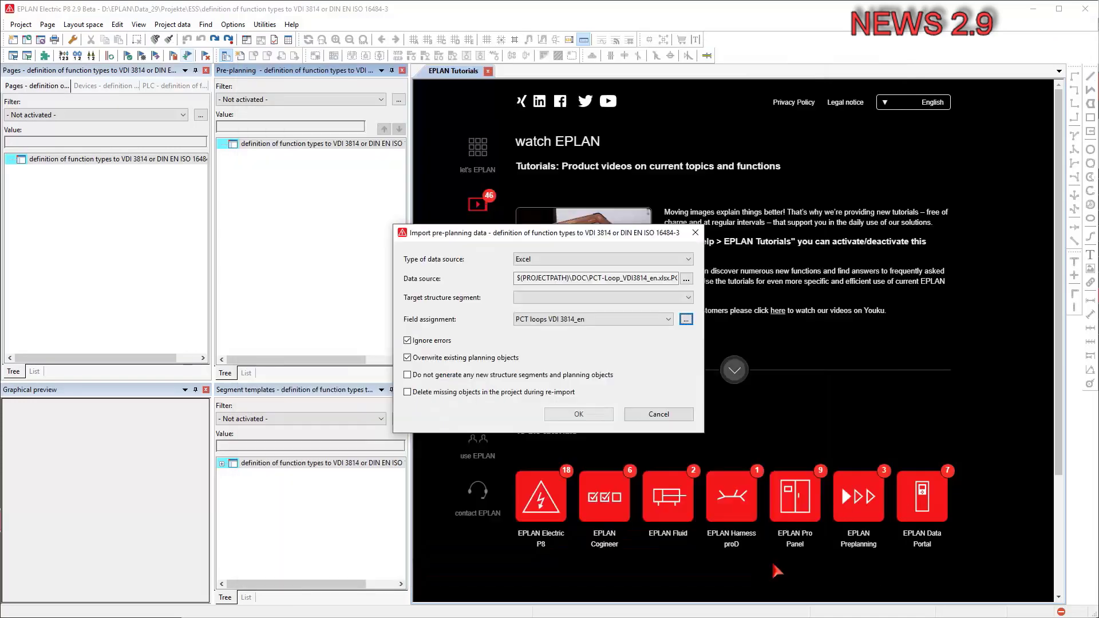
left_click(578, 414)
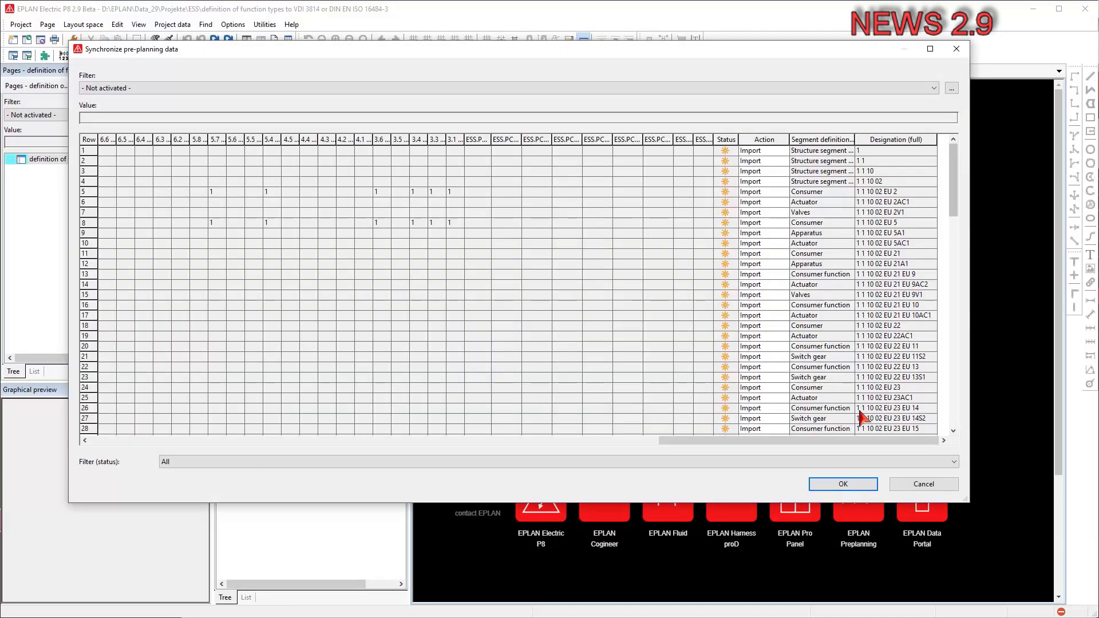
left_click(843, 483)
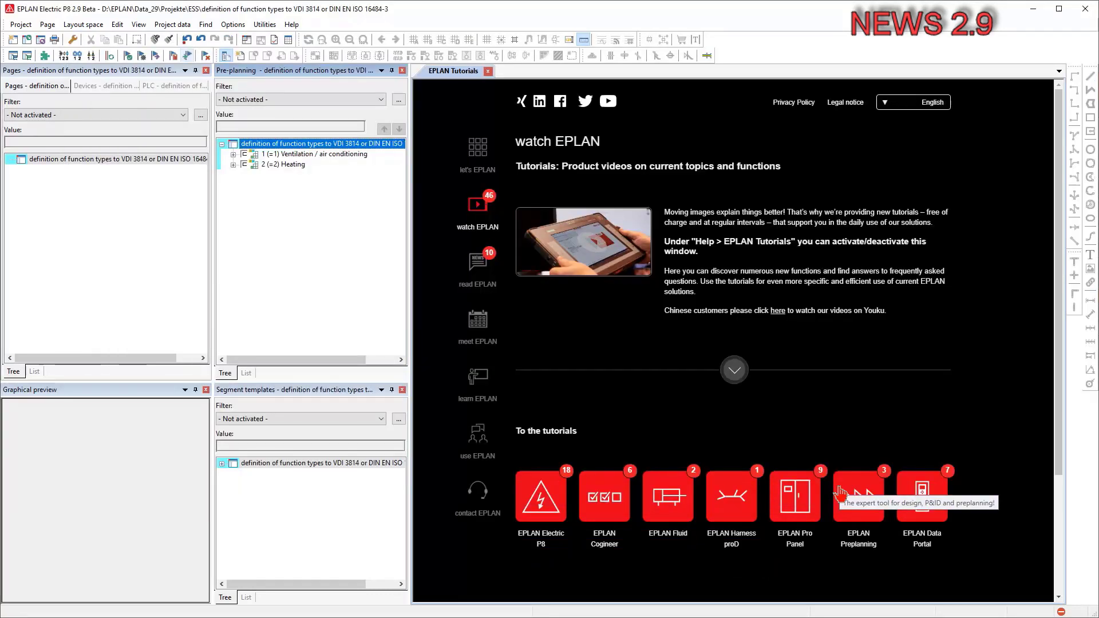
left_click(234, 153)
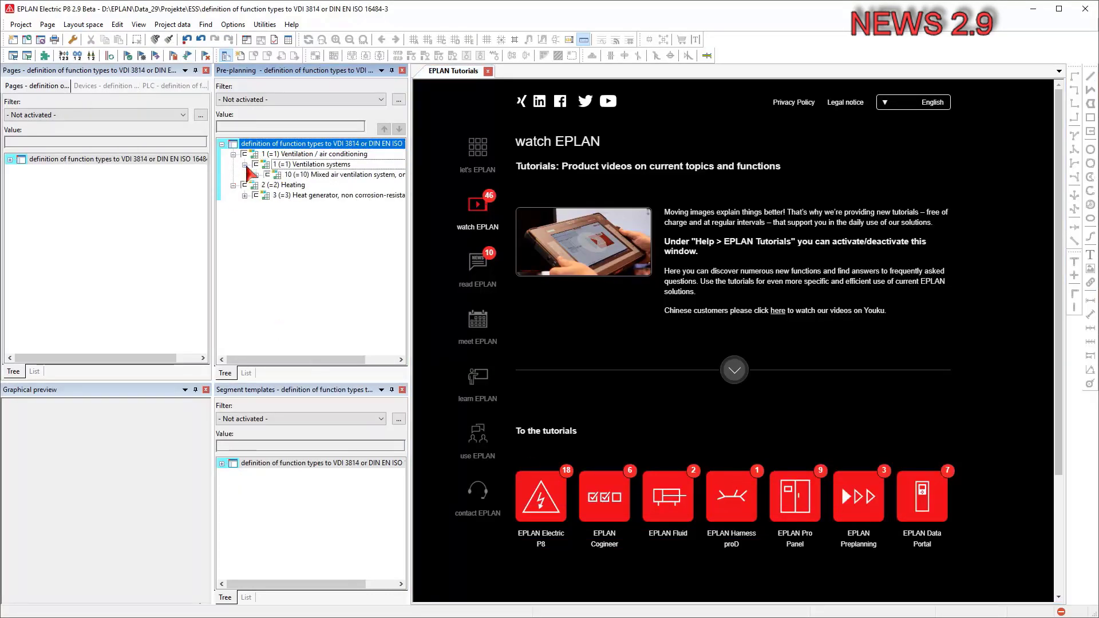
- Open the EPLAN Preplanning page and download the building automation macros project
left_click(257, 174)
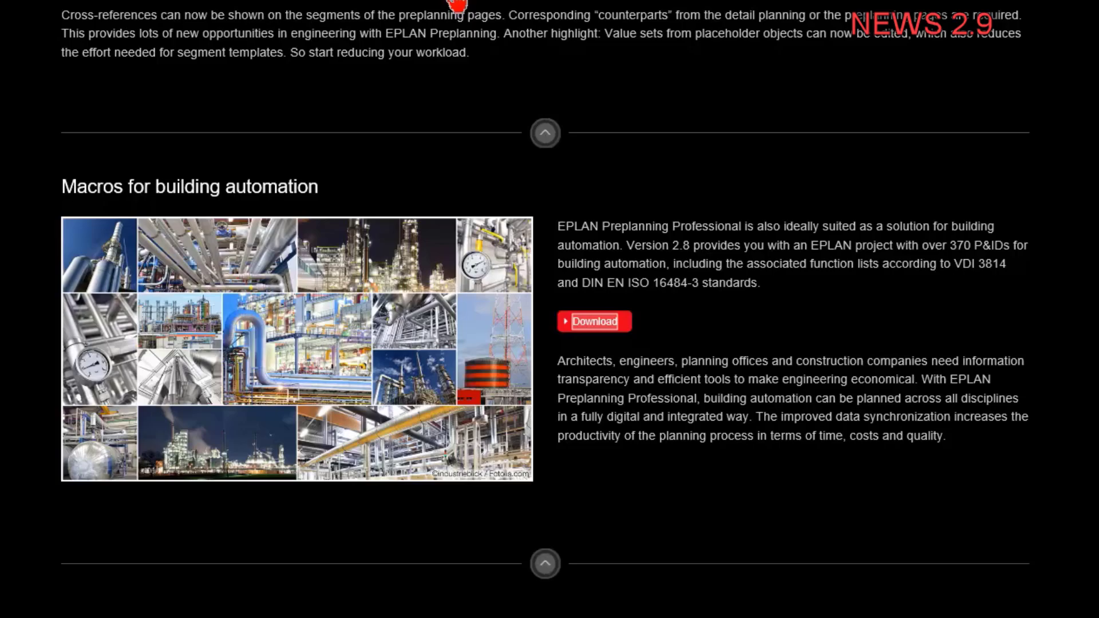
left_click(593, 321)
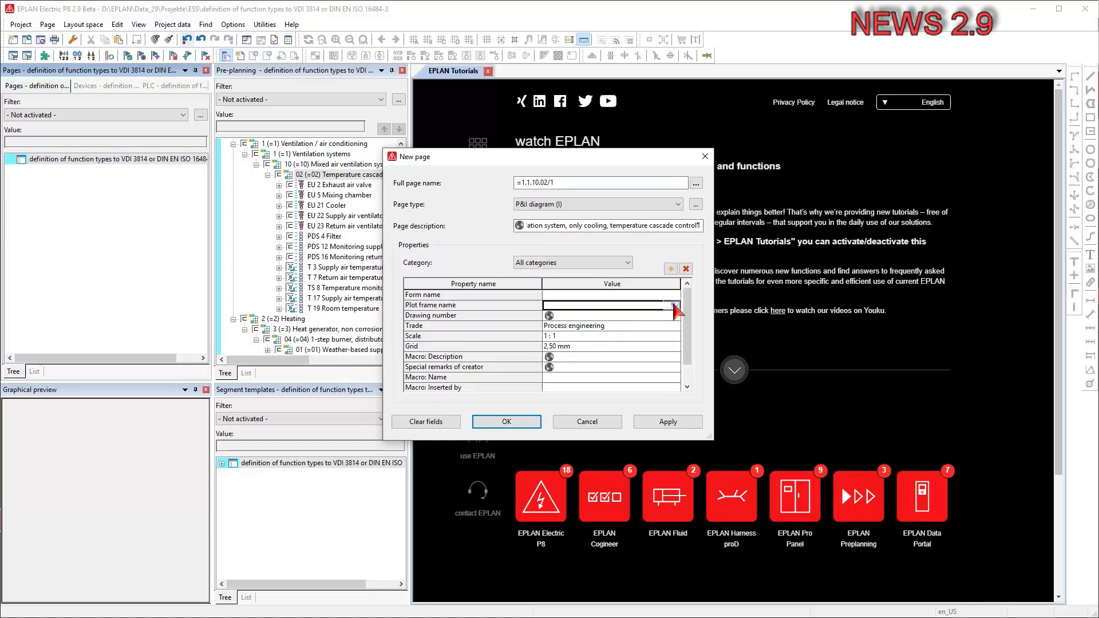
- Place macro Building_Automation 1_1_10_02-1.ema on page =1.1.10.02/1, numbering the objects
left_click(506, 421)
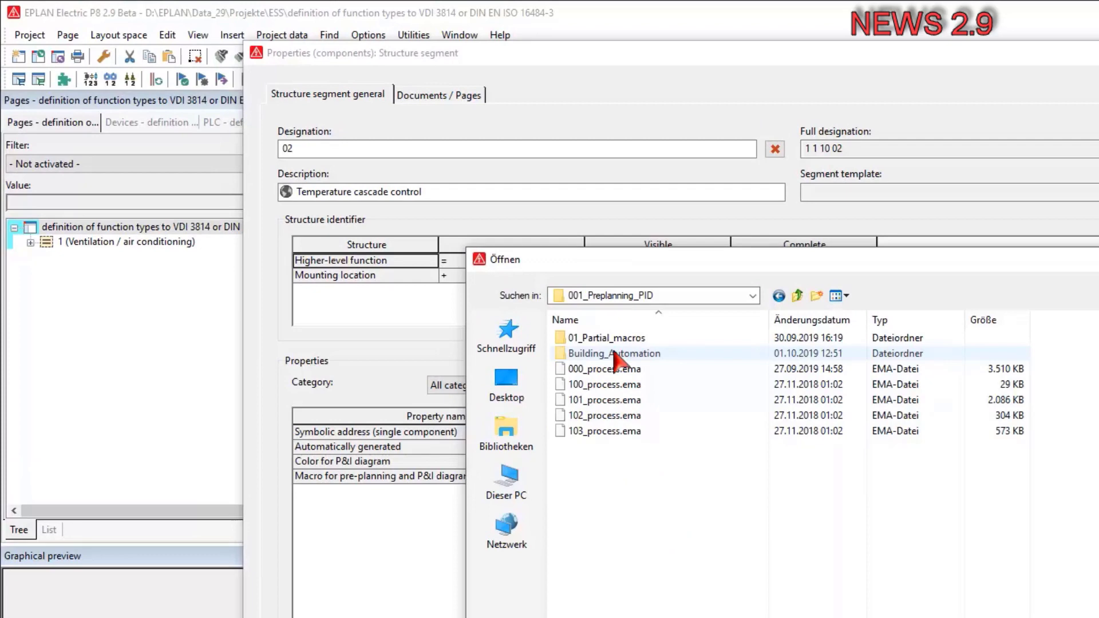
double_click(614, 353)
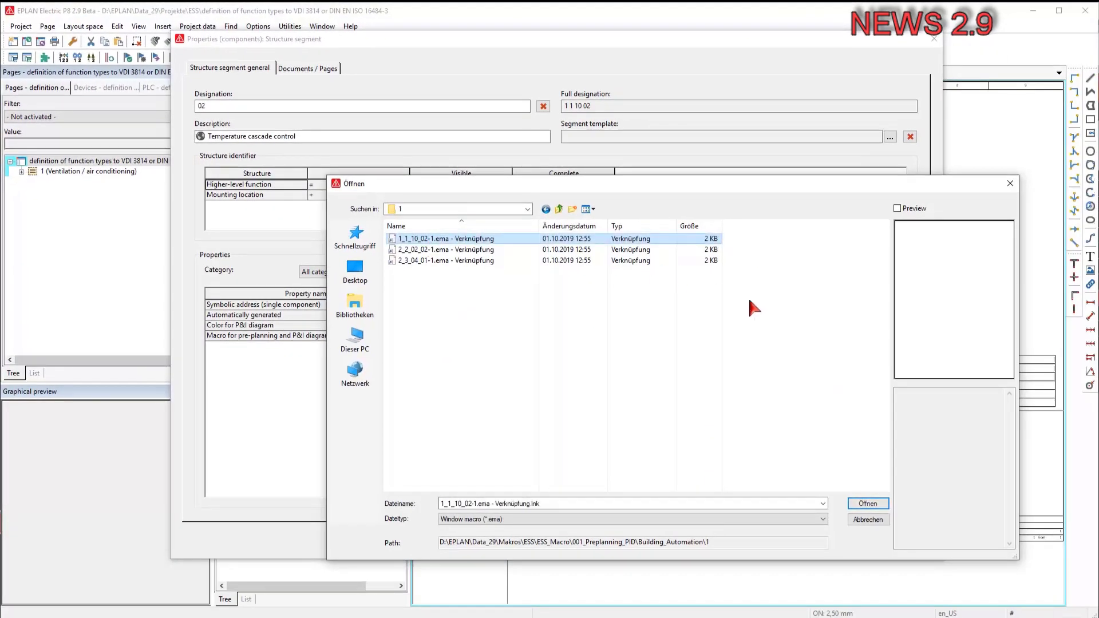
left_click(868, 504)
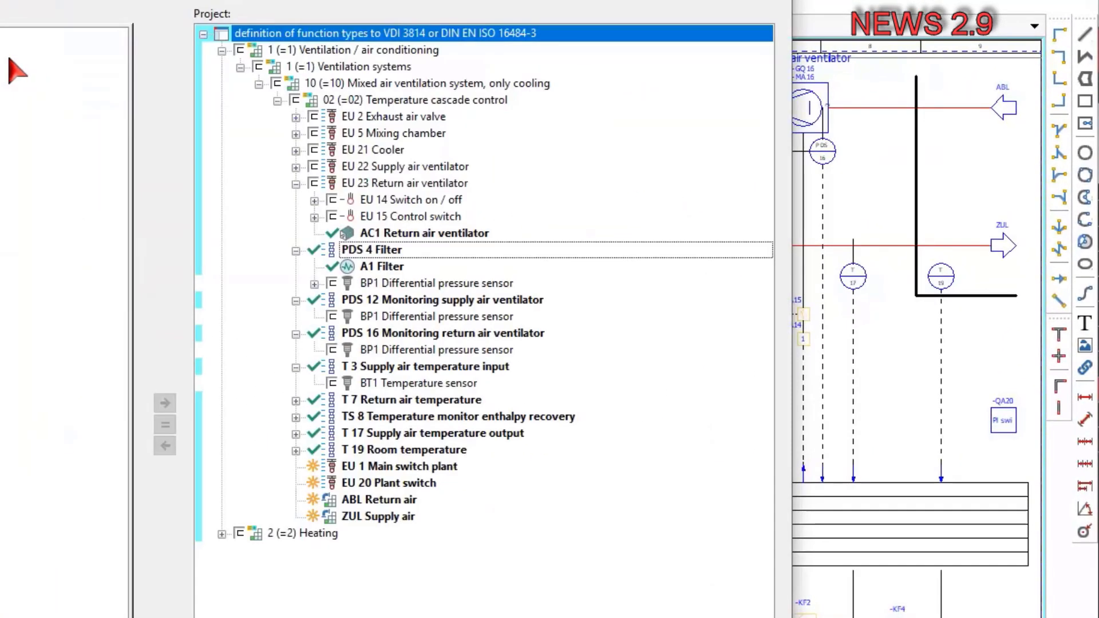
mouse_move(354, 477)
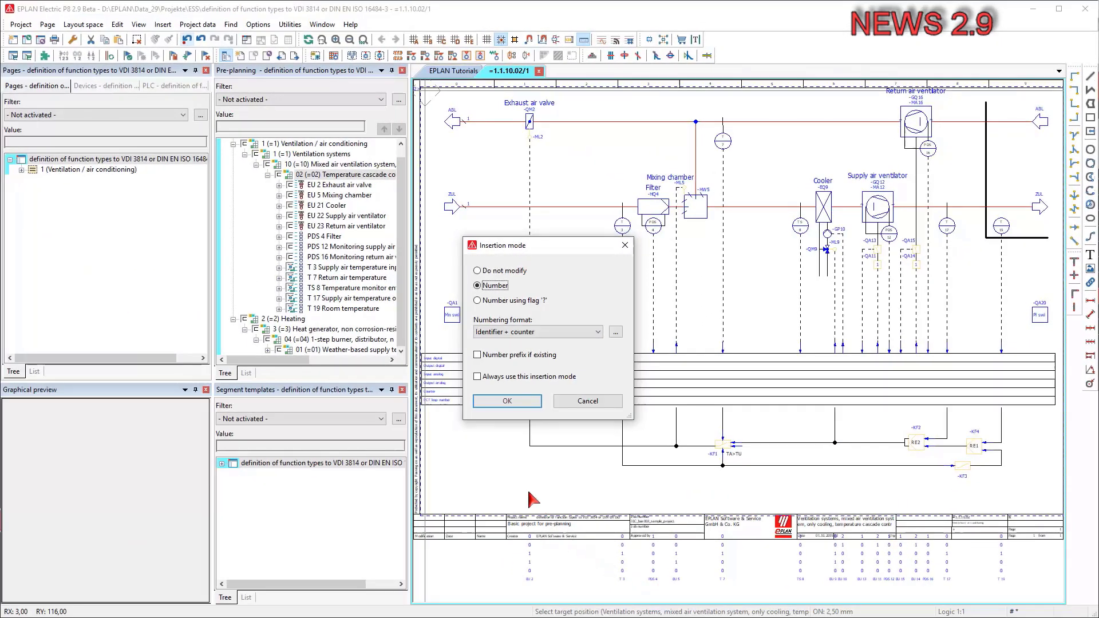
left_click(507, 400)
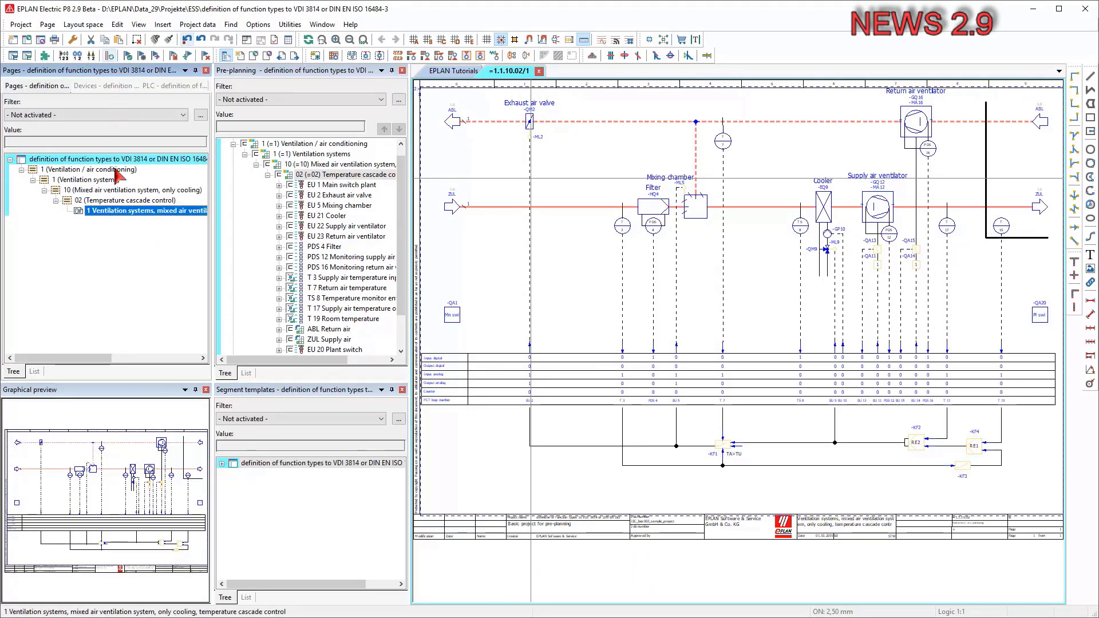
- Create the heating P&I page for weather-based supply temperature control
right_click(115, 211)
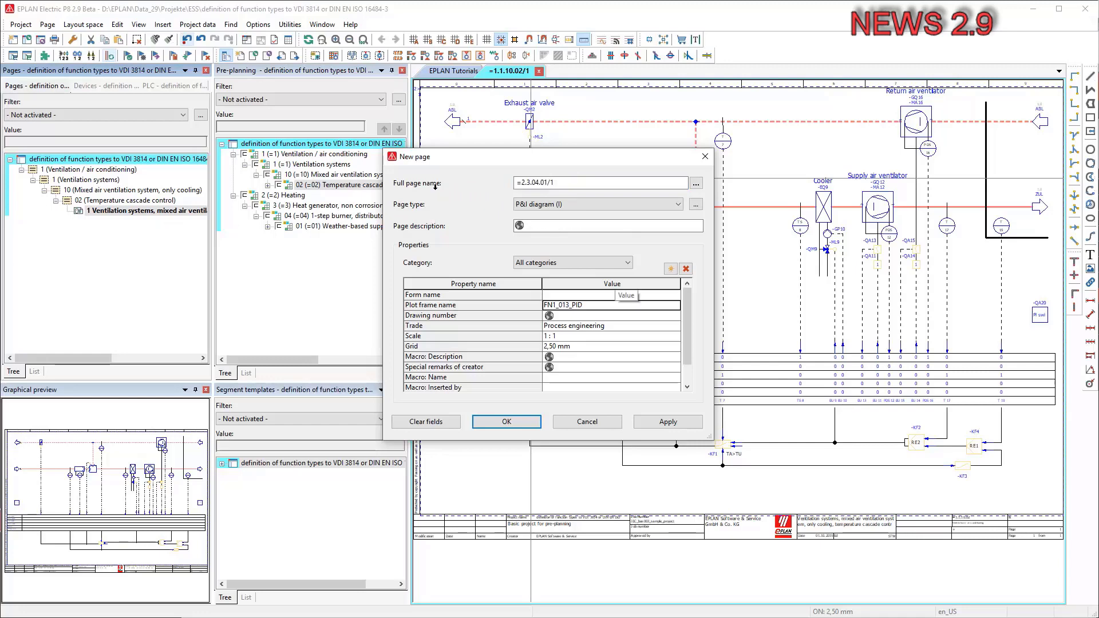
type("rature control, weather-based supply temperature control")
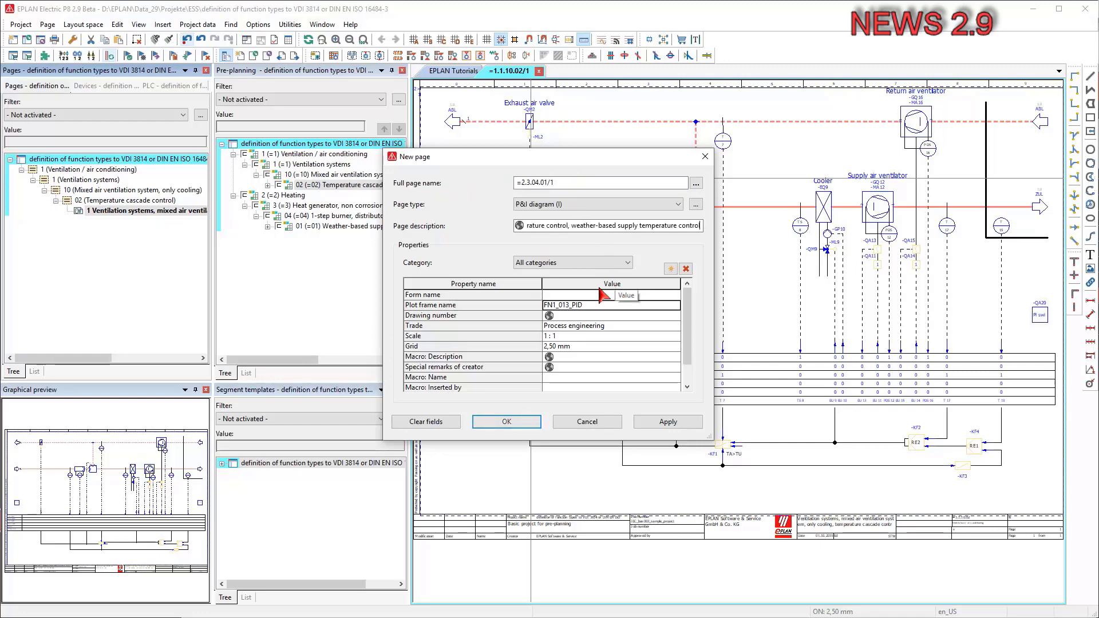
left_click(507, 422)
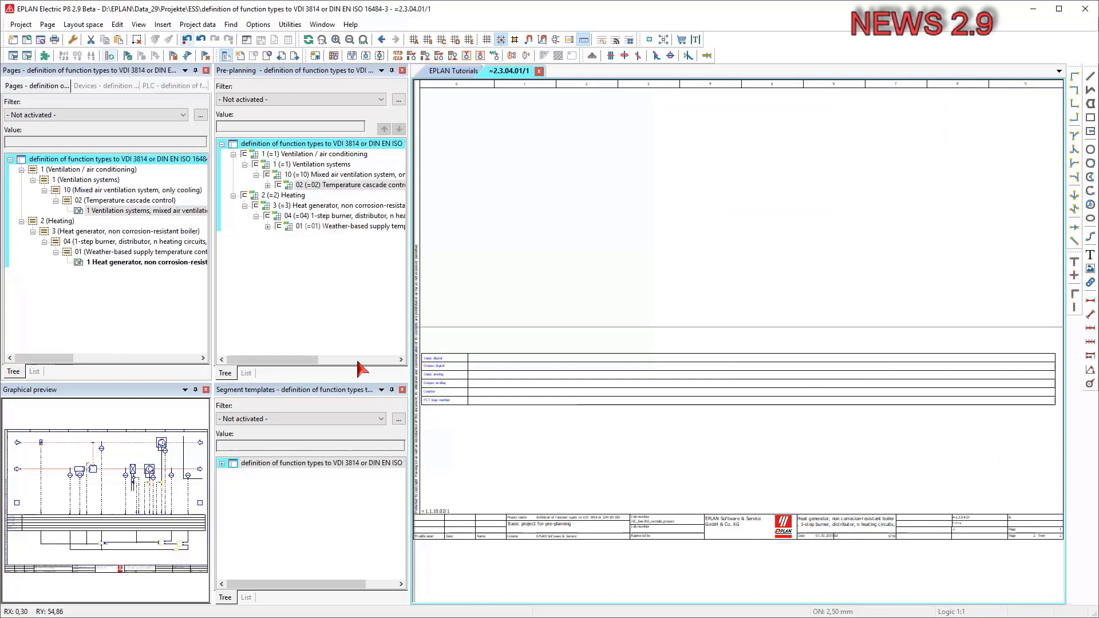
- Set the segment's Macro property to Building_Automation\1\2_3_04_01-1.ema
right_click(302, 226)
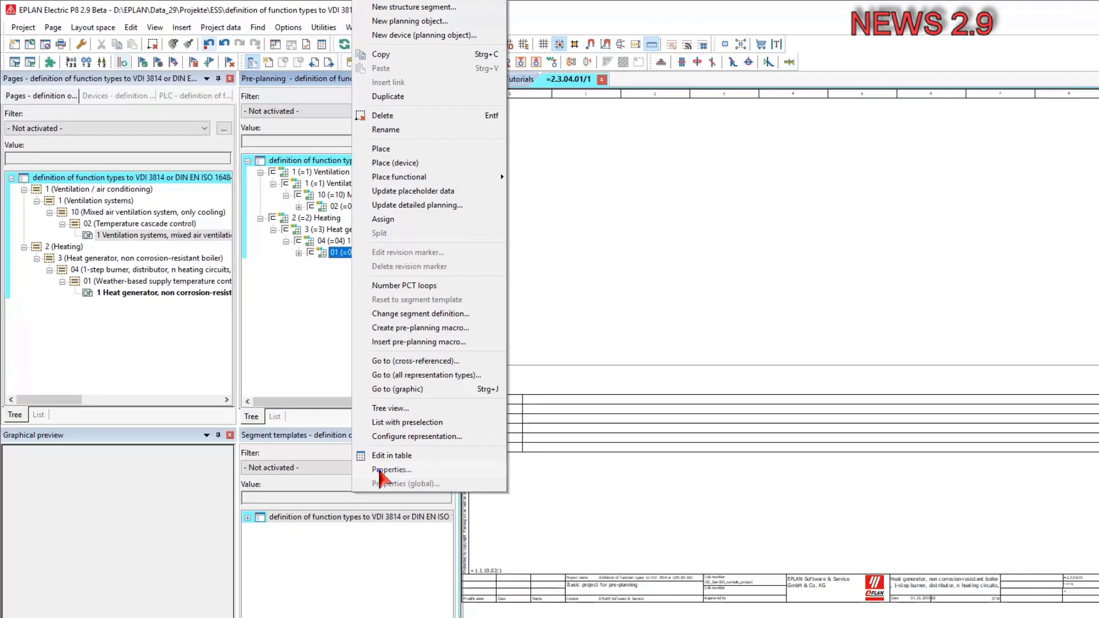
left_click(392, 469)
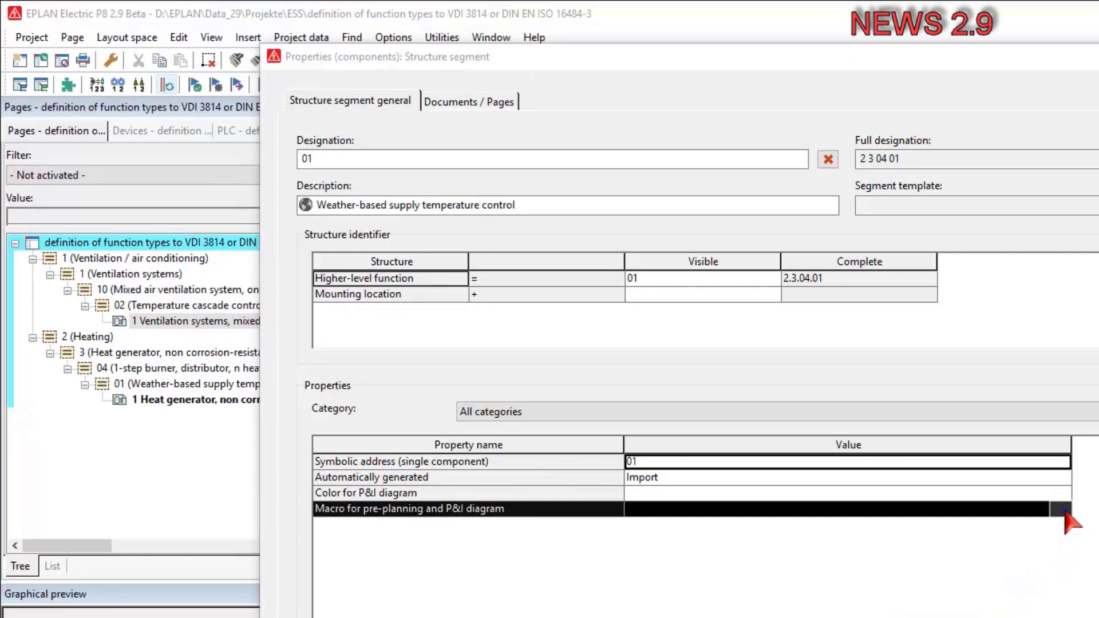
left_click(1058, 509)
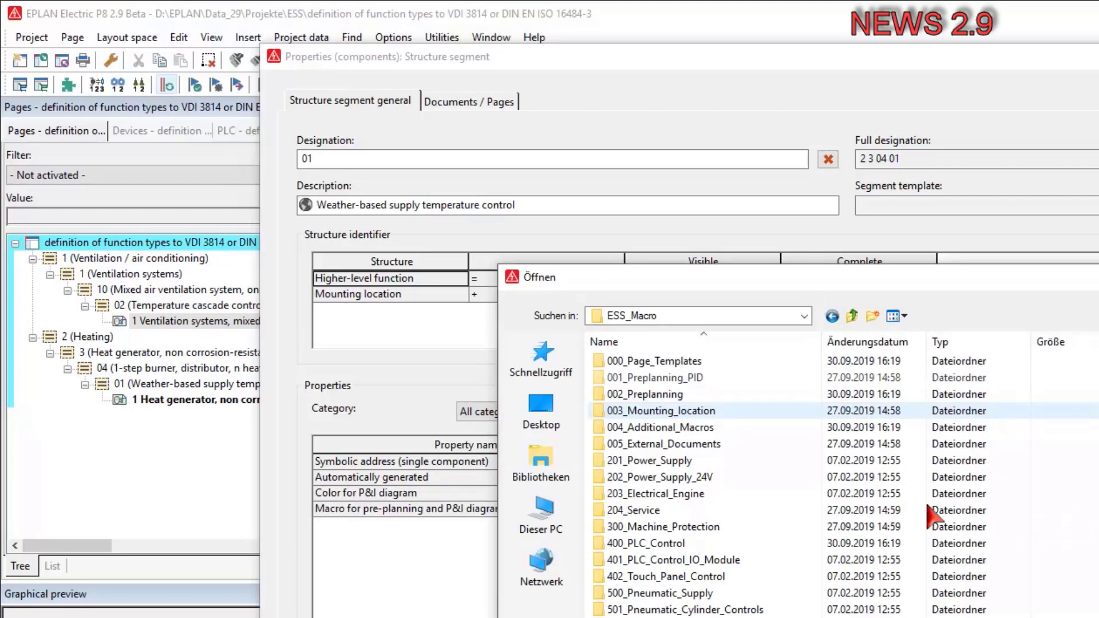
double_click(655, 377)
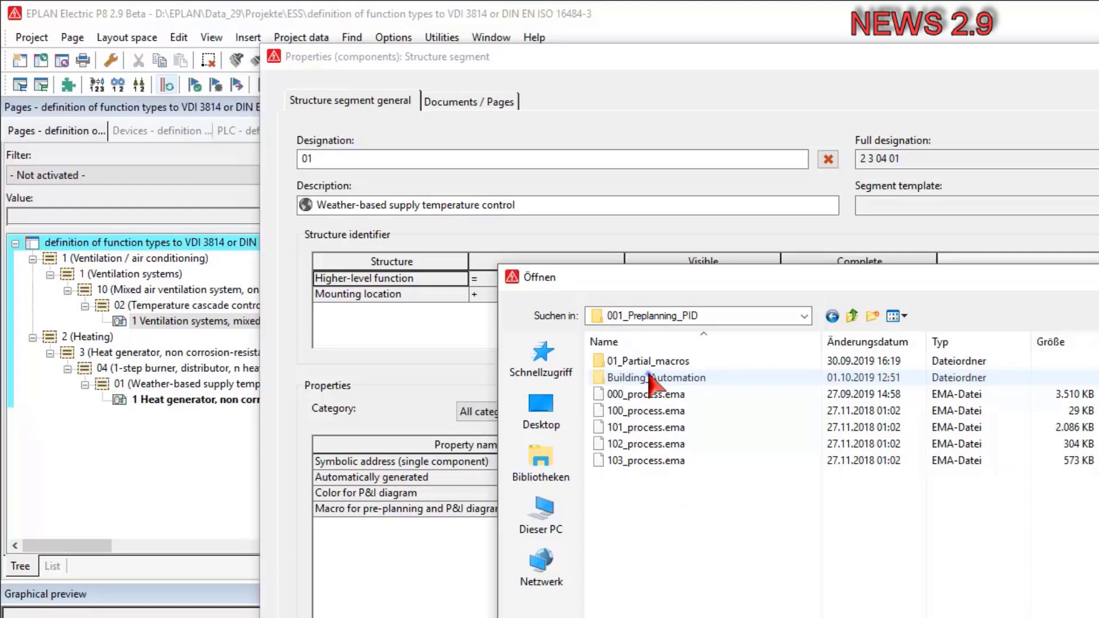
double_click(655, 377)
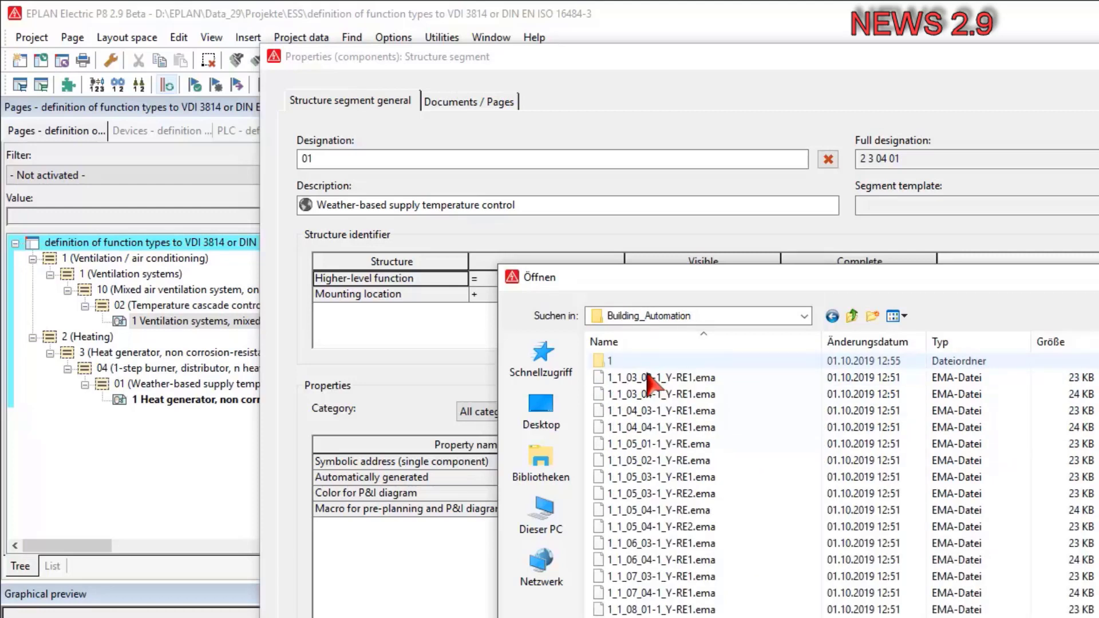
double_click(609, 361)
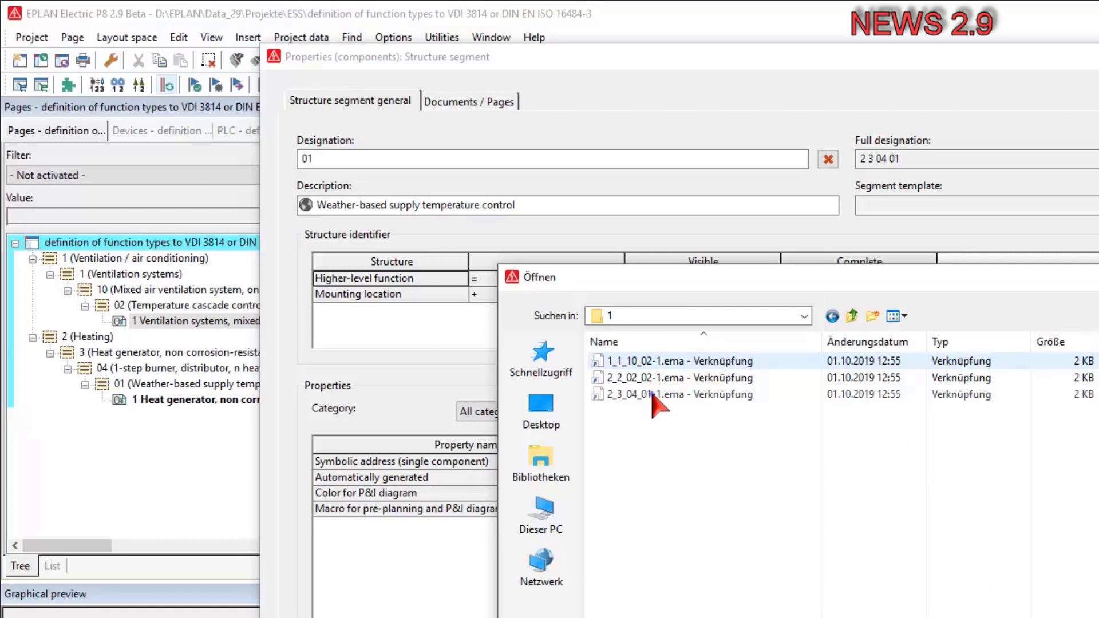
left_click(657, 395)
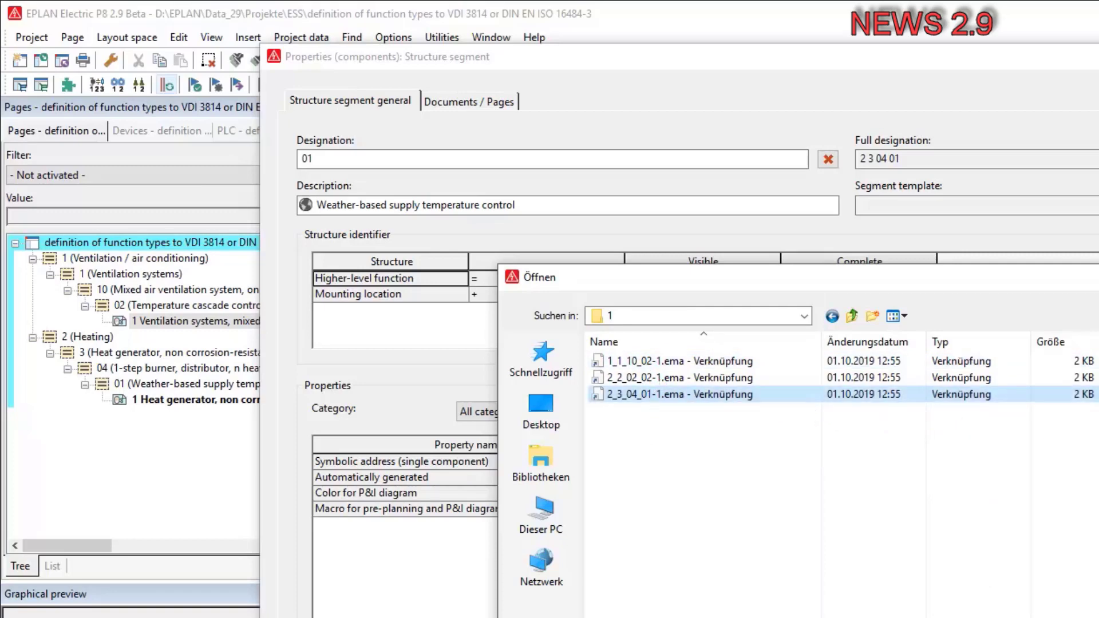
double_click(672, 394)
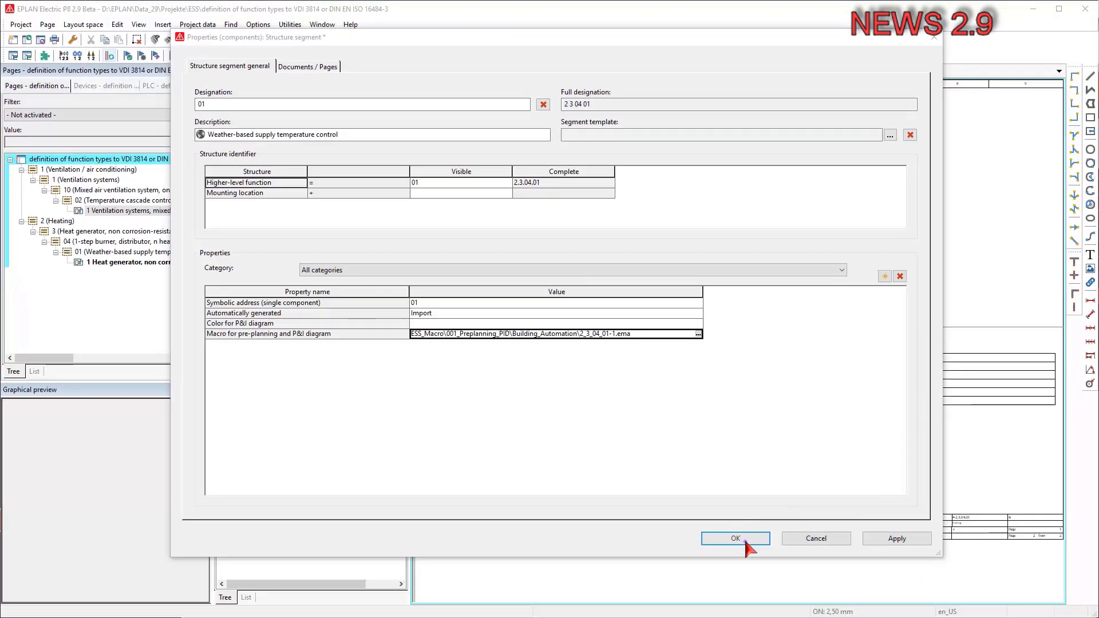
left_click(735, 538)
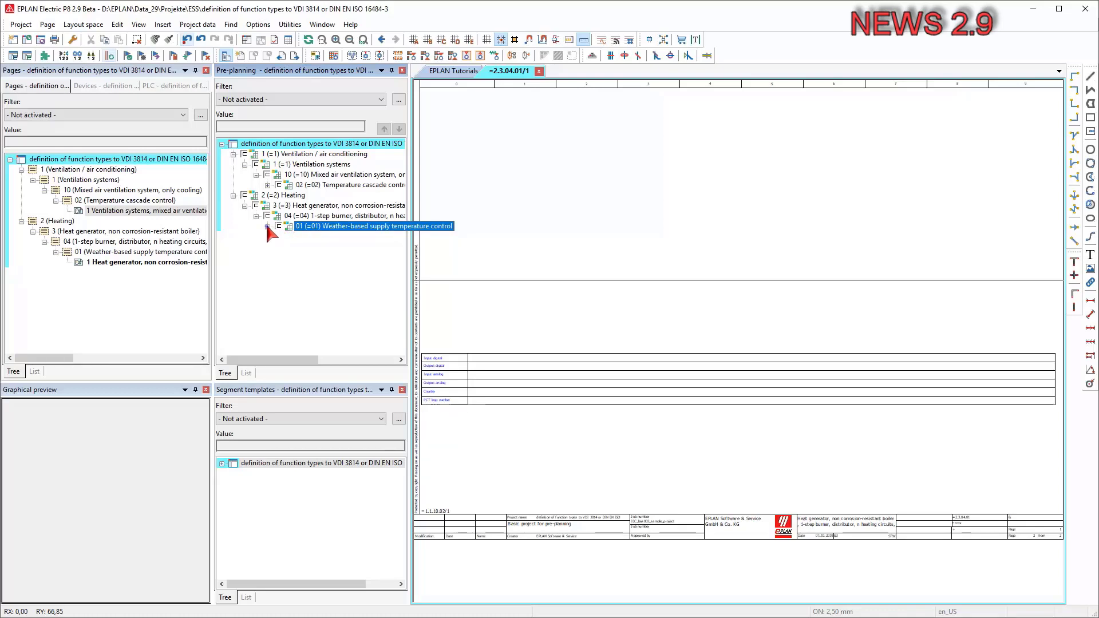
- Place the segment macro with structure EU 1 Main switch plant, numbering the objects
left_click(281, 226)
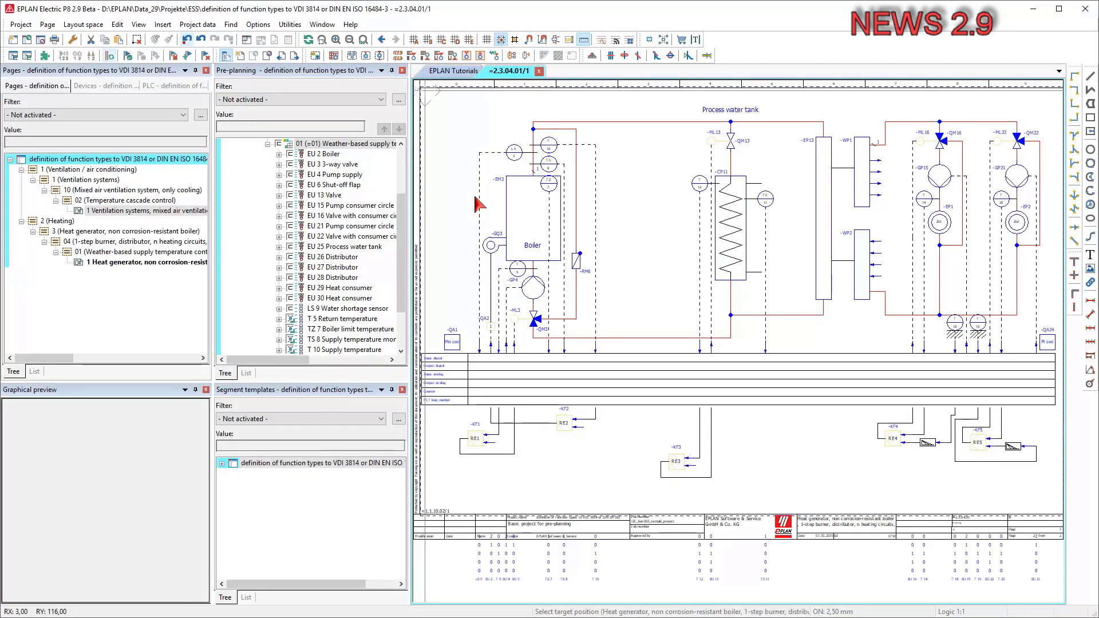
mouse_move(426, 101)
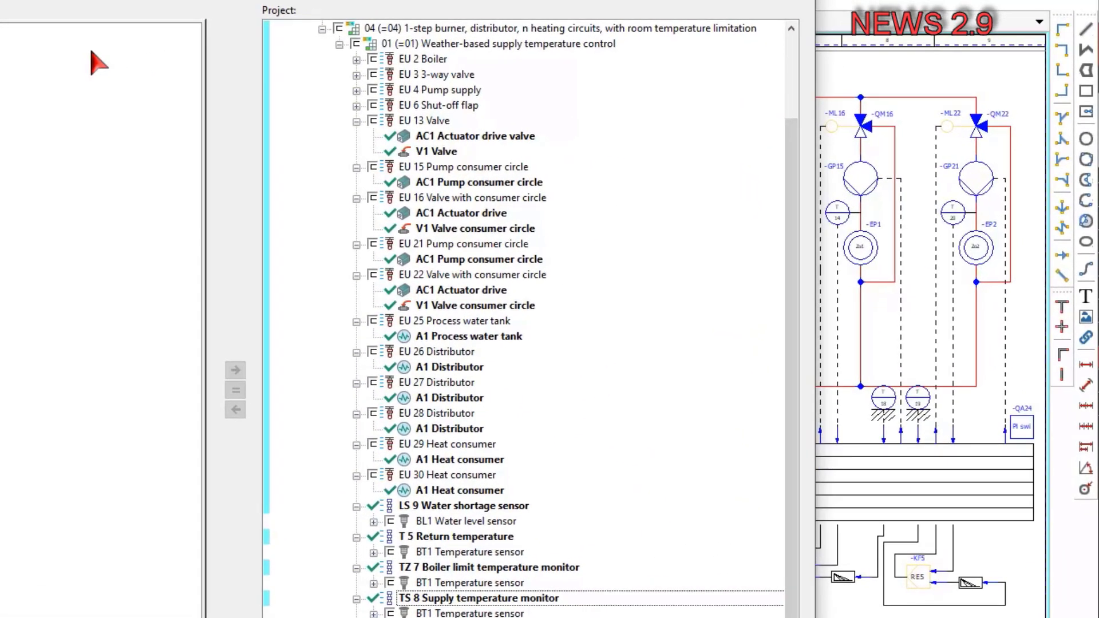
mouse_move(407, 68)
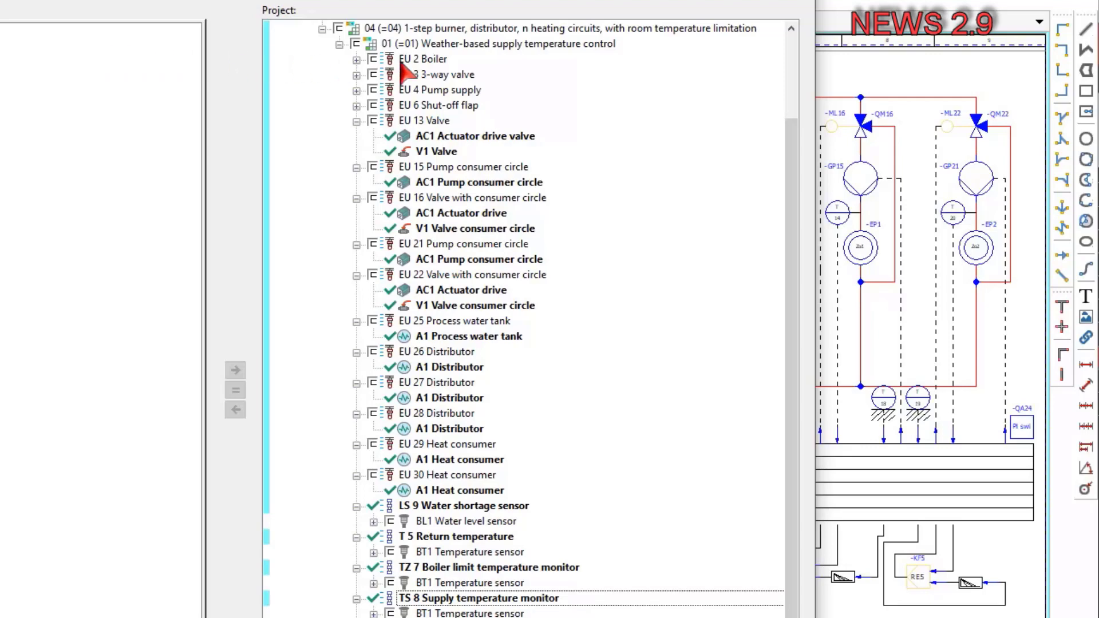
mouse_move(795, 248)
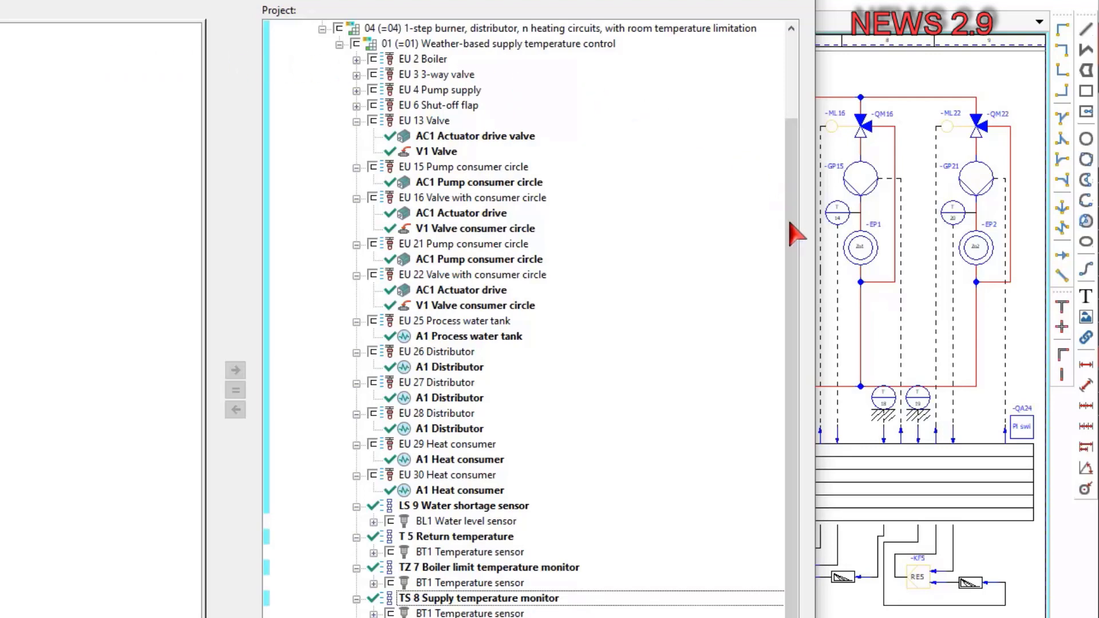
scroll("down", 3)
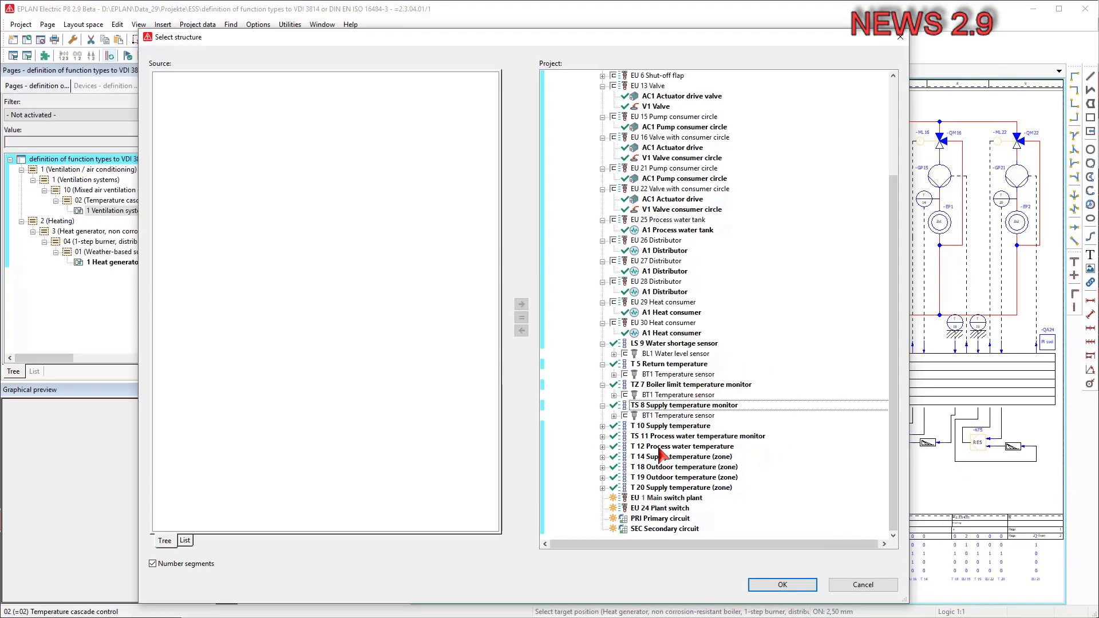
left_click(666, 497)
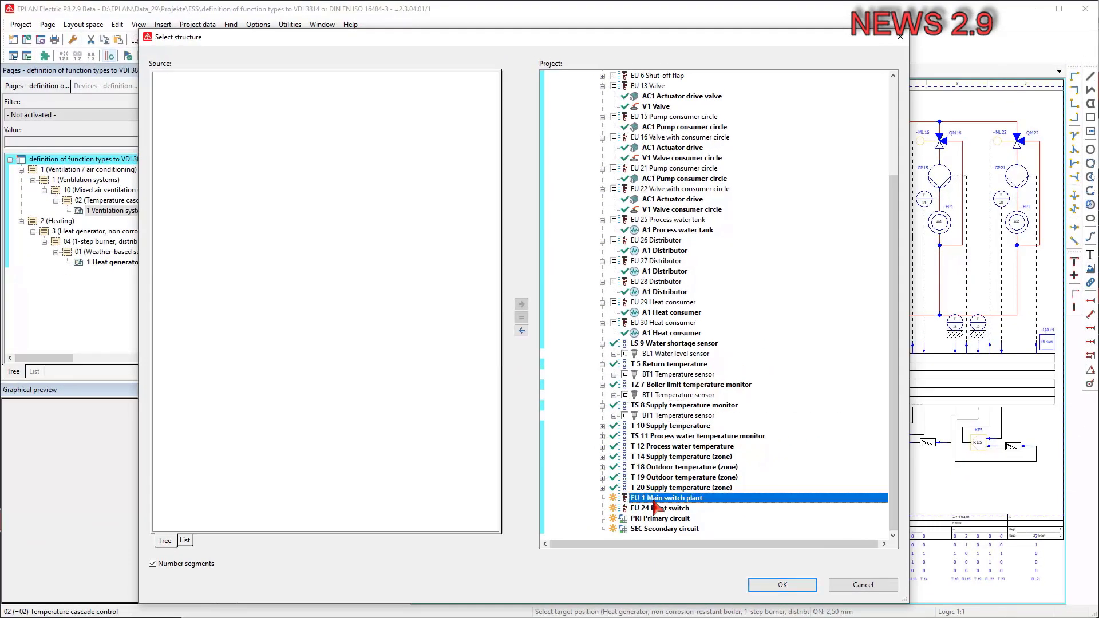
left_click(782, 585)
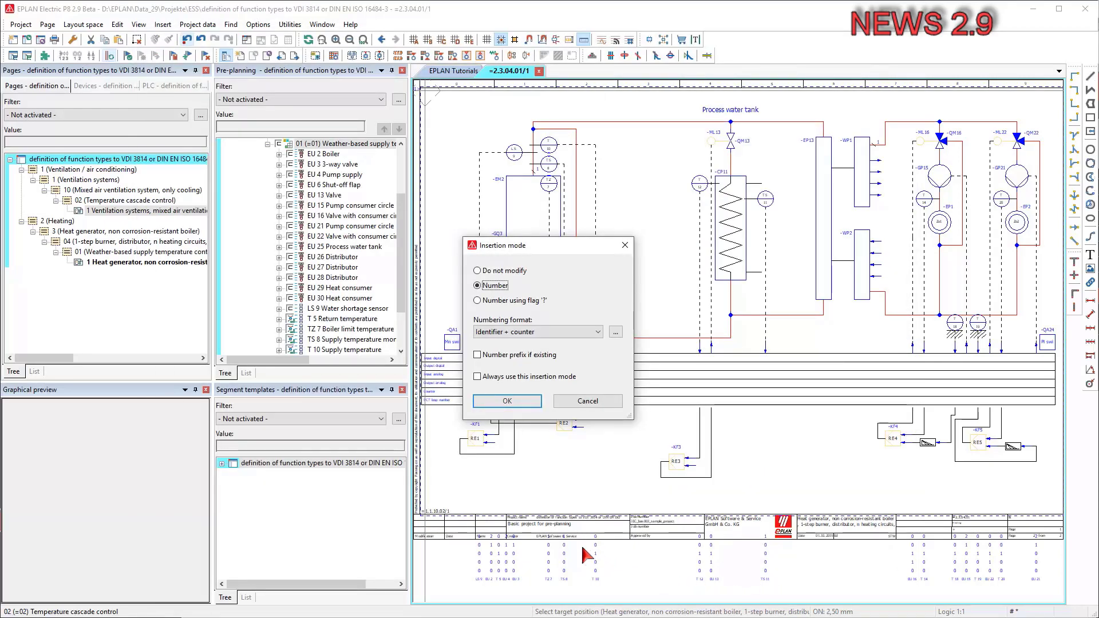
left_click(507, 400)
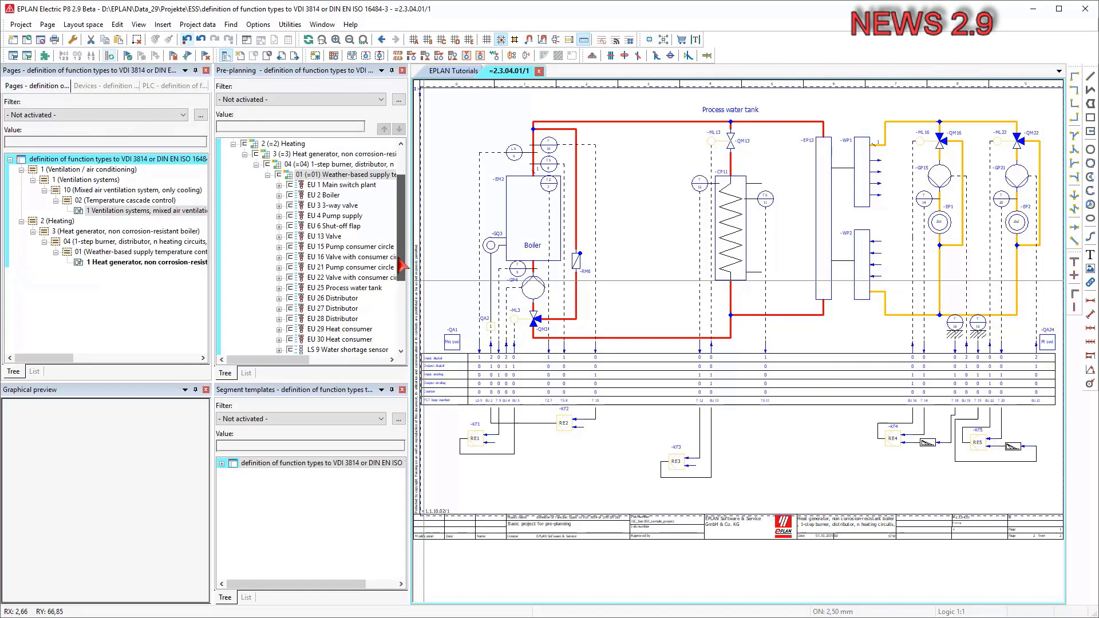
- Close the schematic, reopen the P&I diagram page, and open Return temperature T 5's properties
left_click(340, 194)
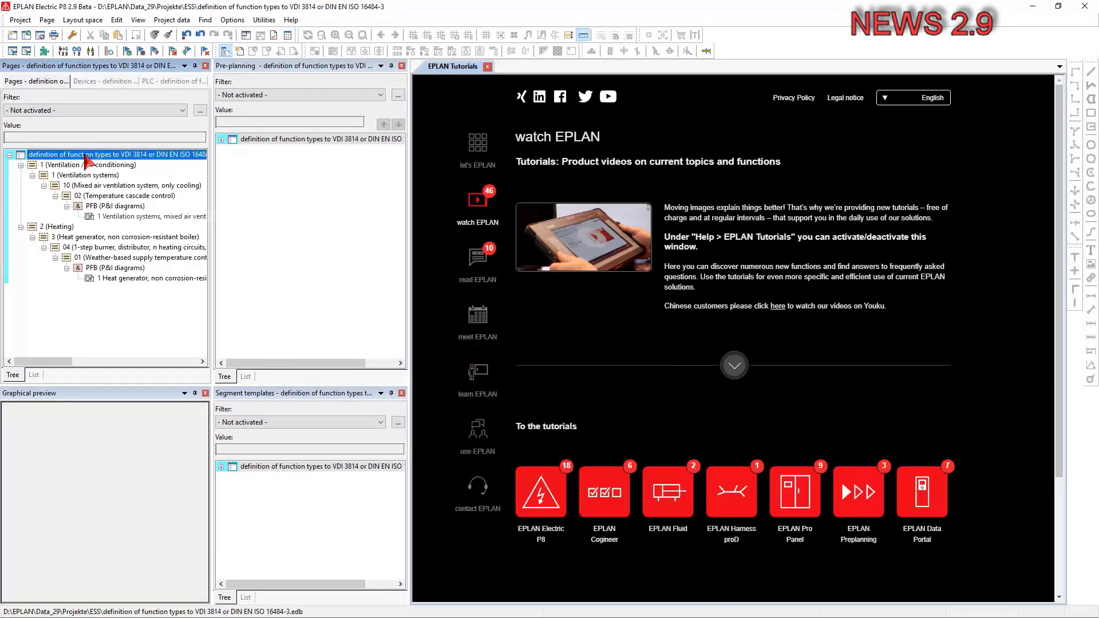
double_click(143, 278)
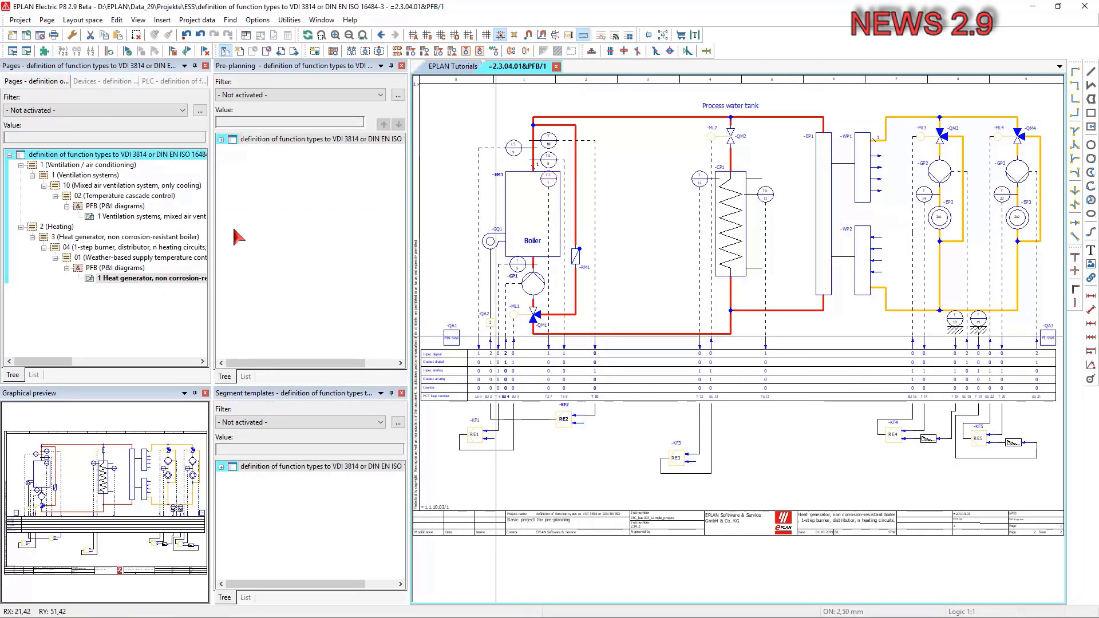
left_click(222, 139)
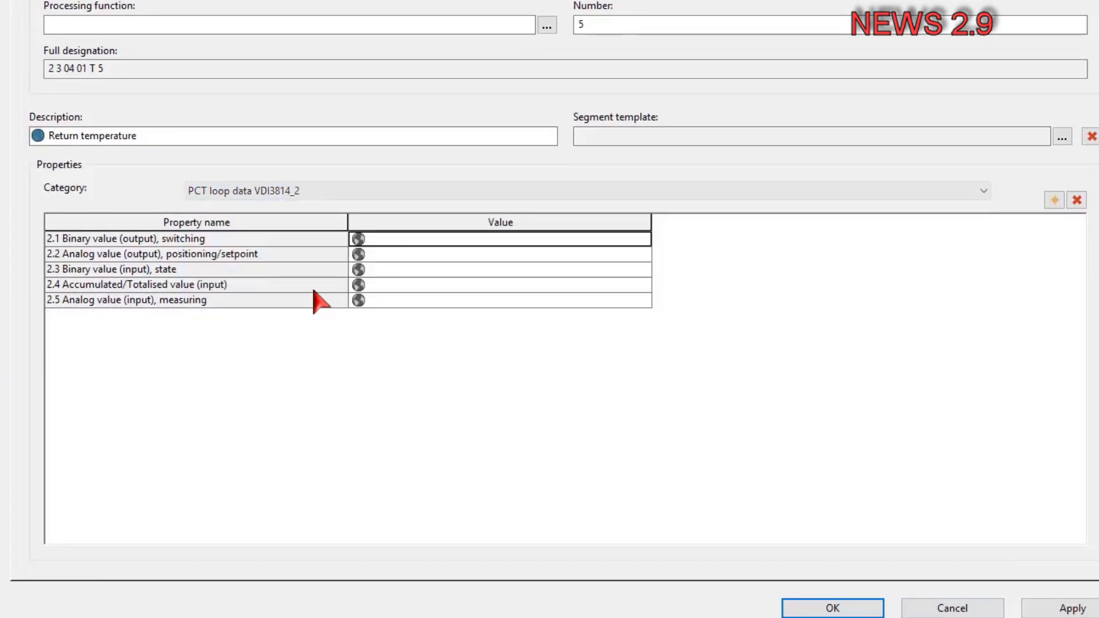
left_click(982, 190)
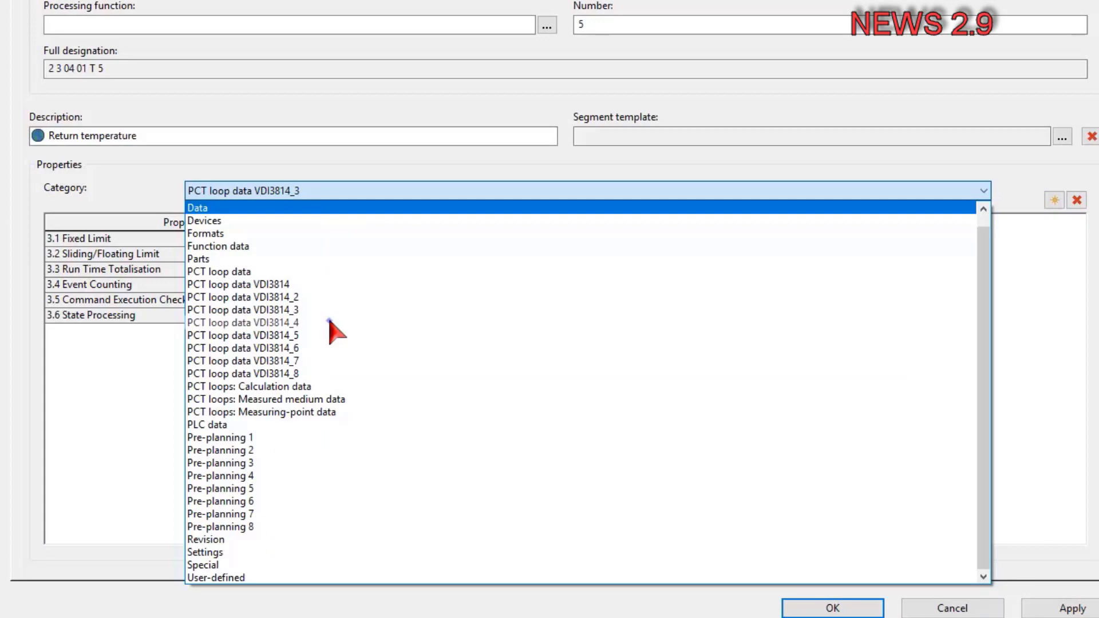
left_click(266, 399)
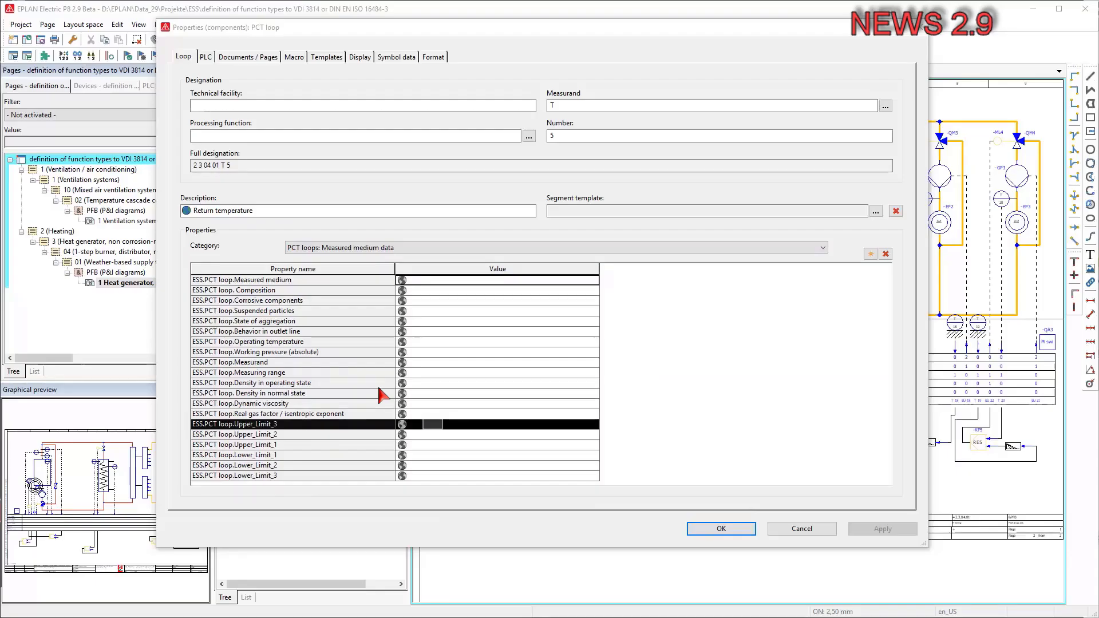
left_click(721, 529)
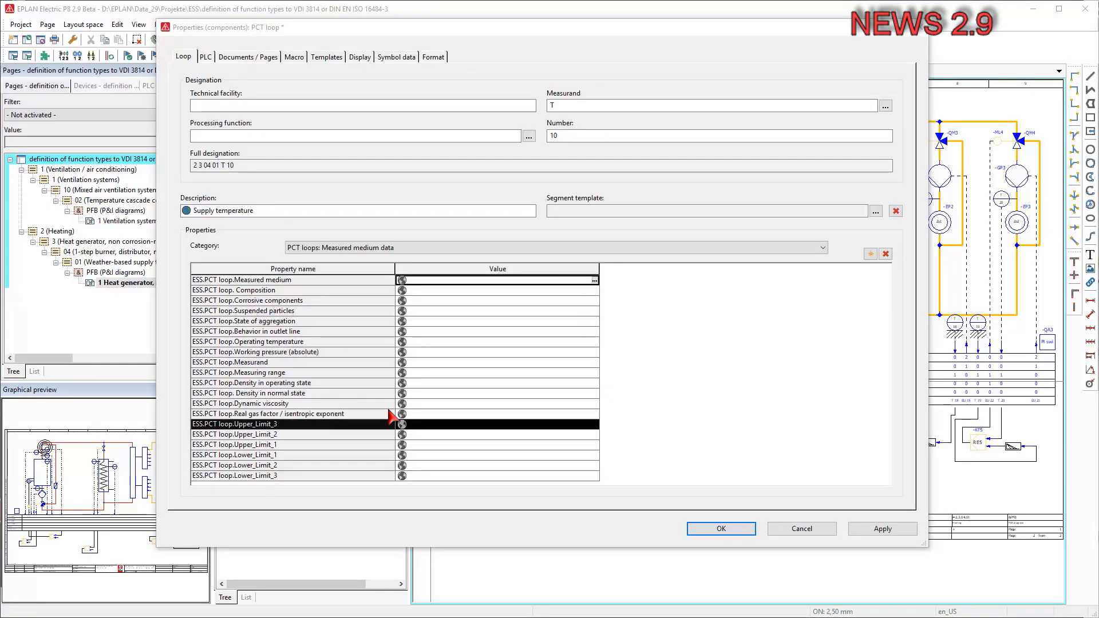
left_click(720, 528)
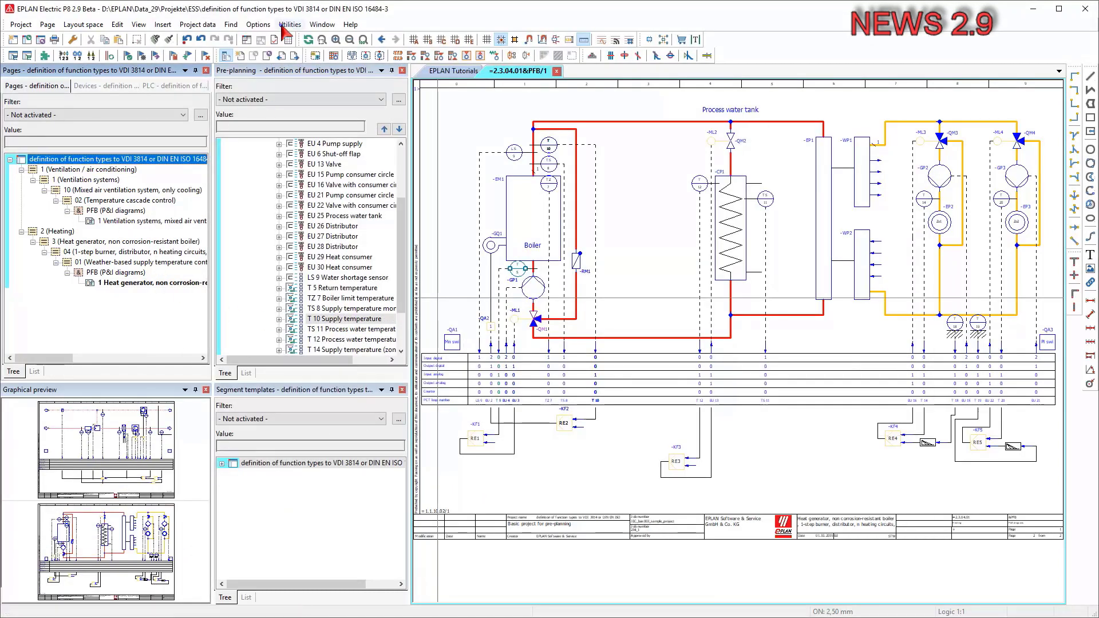
- Open Export / Labeling for PCT loops VDI 3814 and review its Label and File settings
left_click(290, 24)
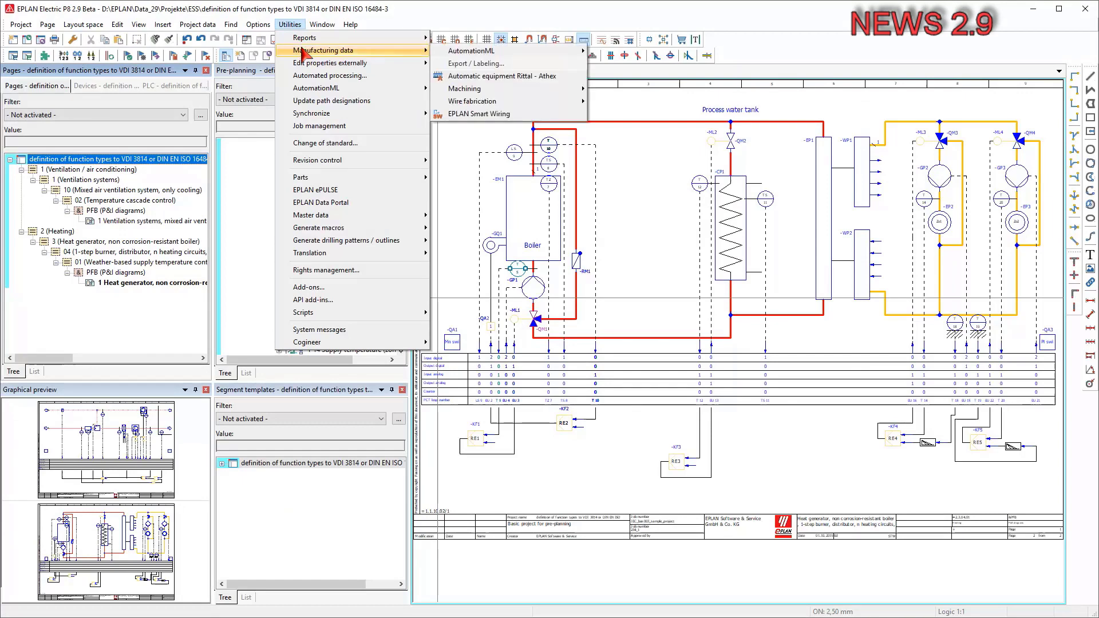
mouse_move(453, 67)
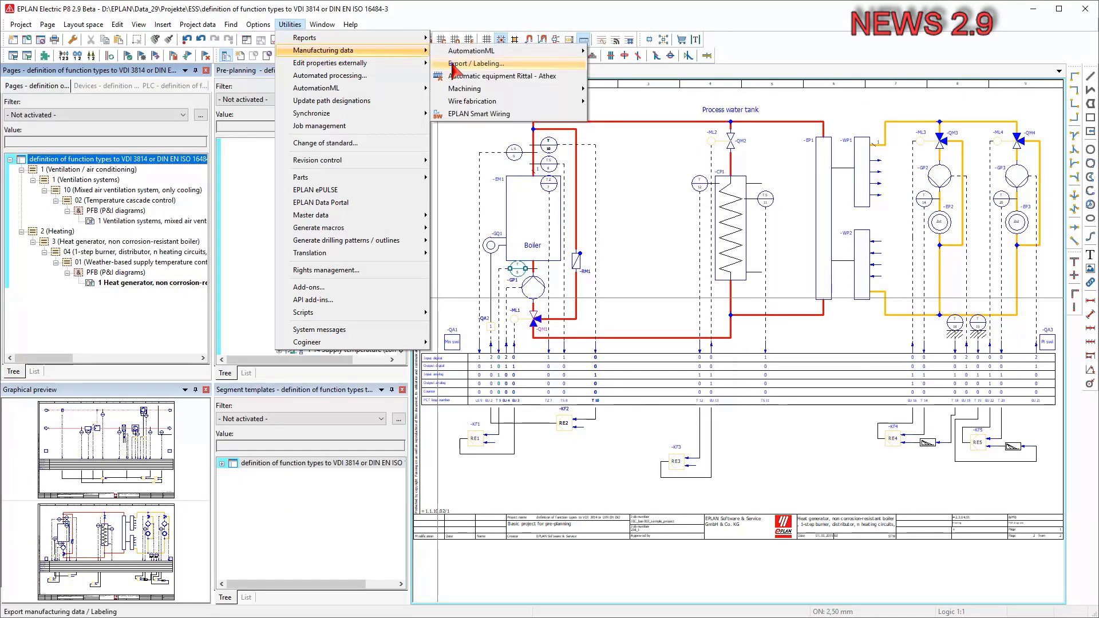
left_click(470, 63)
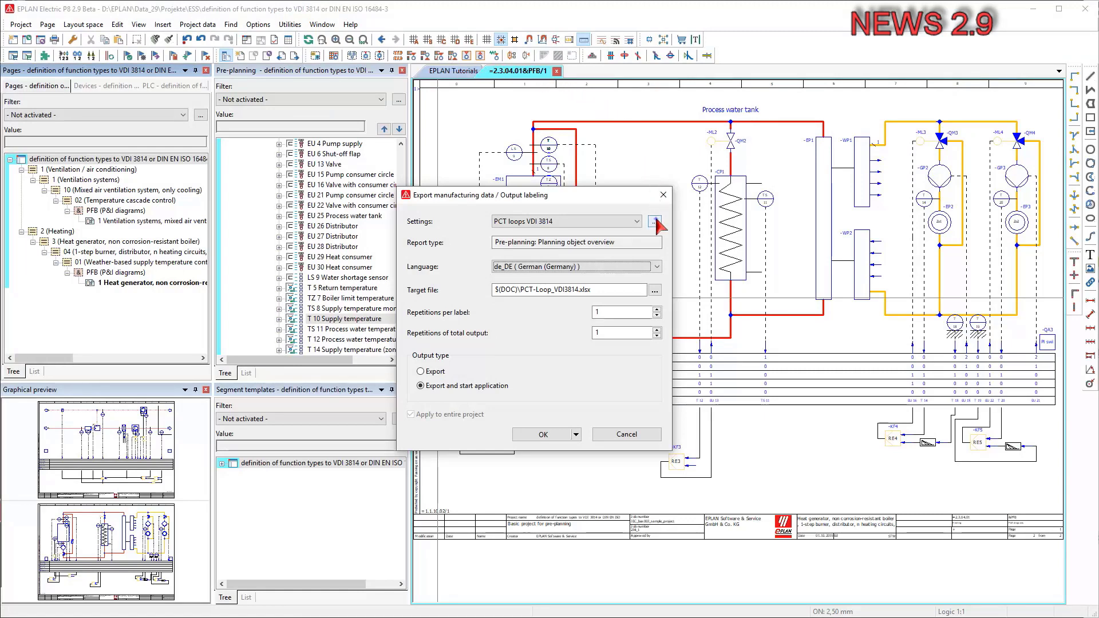
left_click(654, 221)
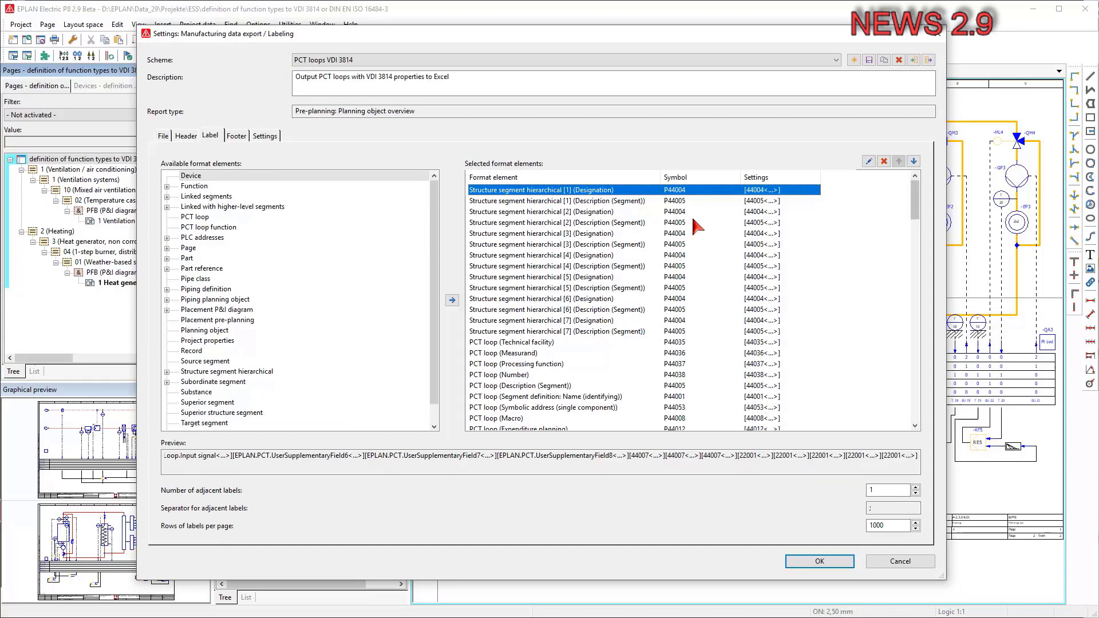
scroll("down", 3)
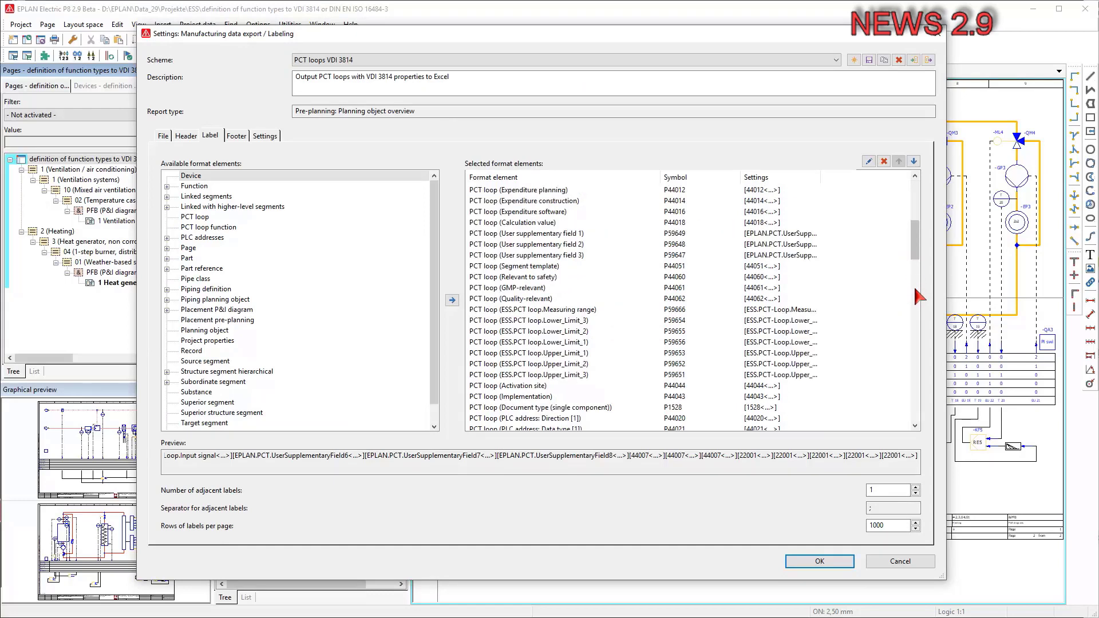
scroll("down", 3)
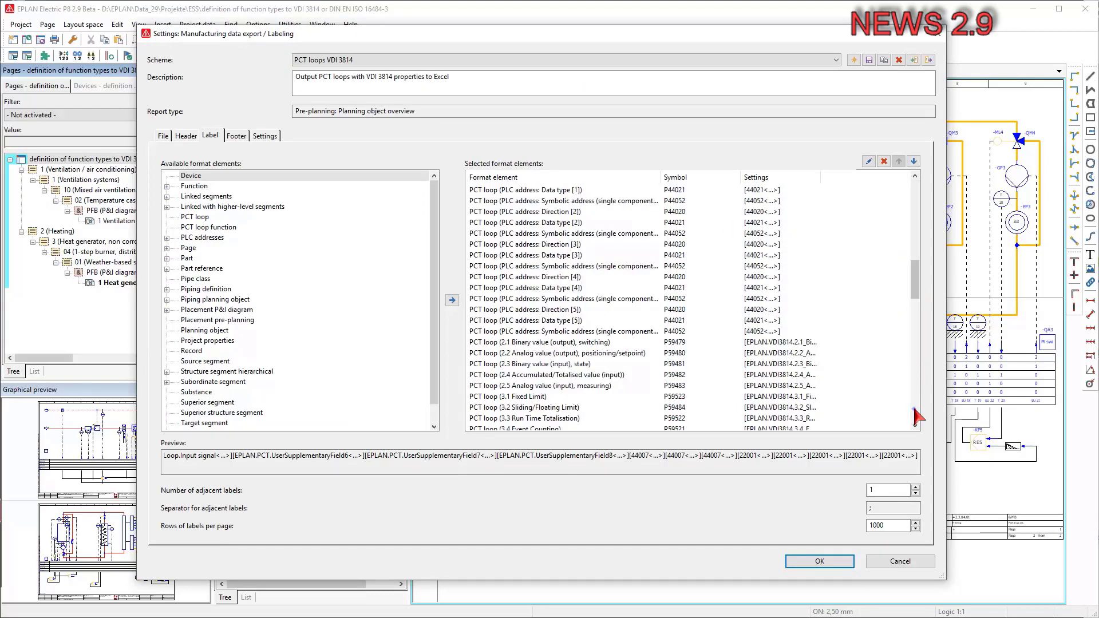
scroll("down", 3)
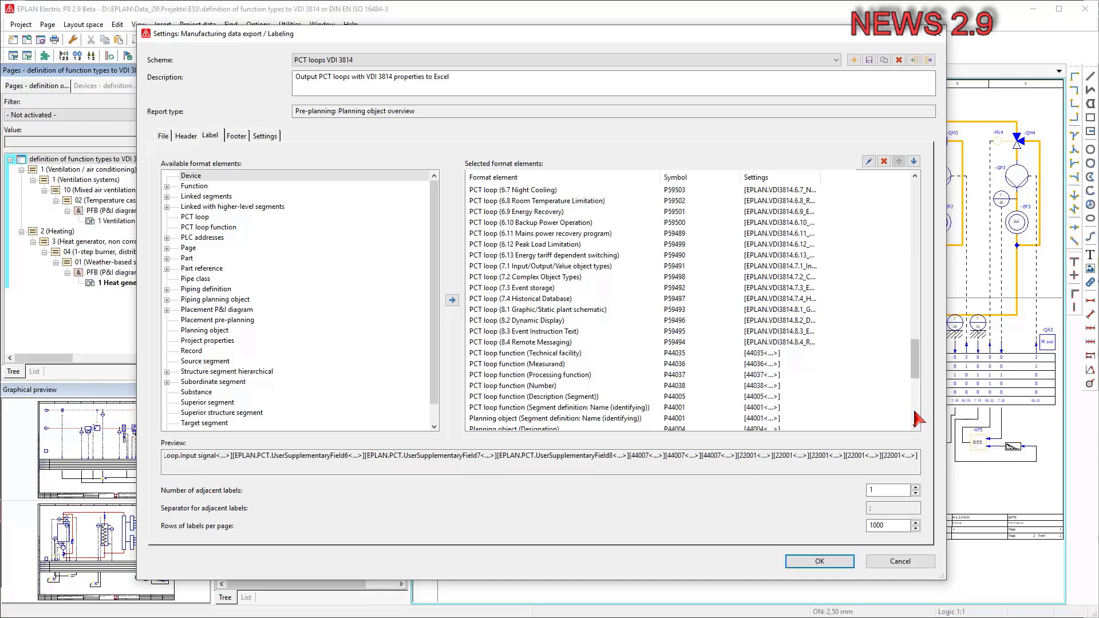
scroll("down", 3)
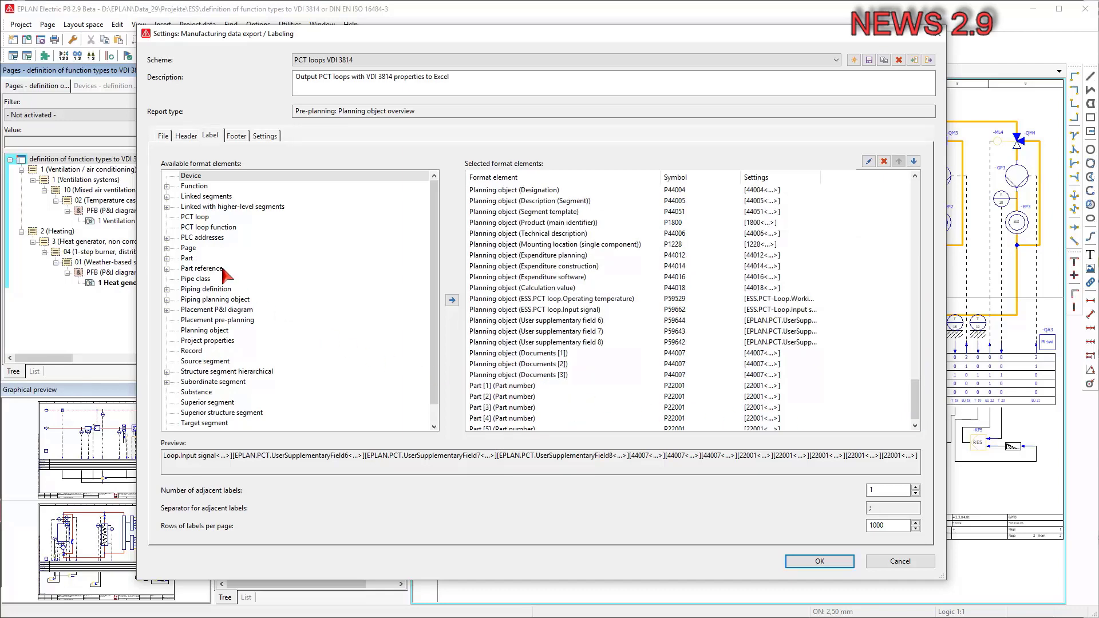
left_click(162, 135)
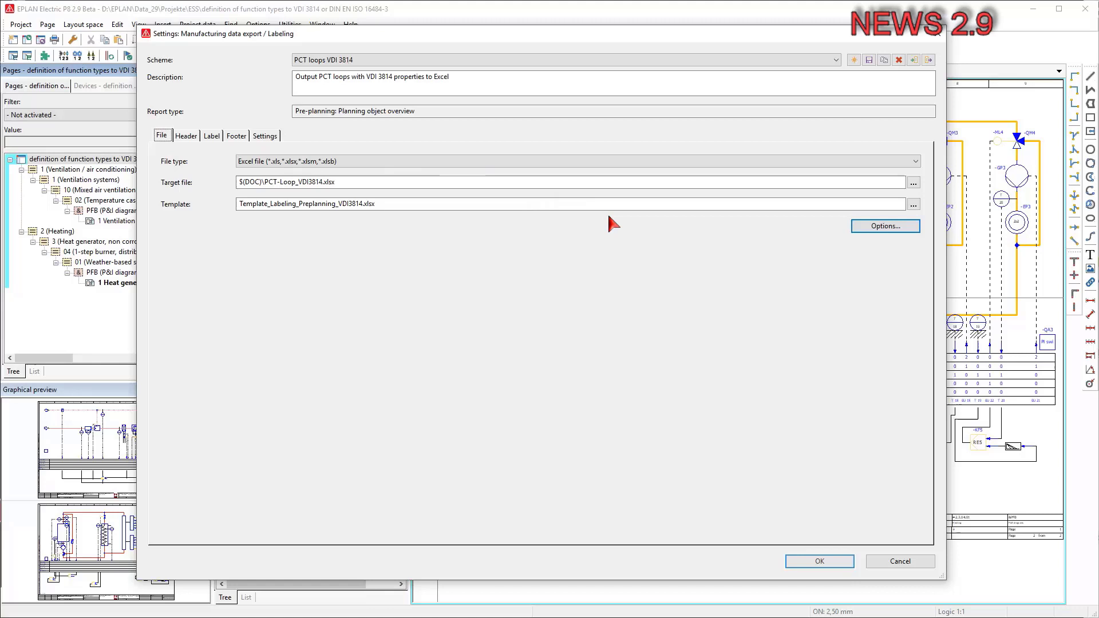
mouse_move(729, 557)
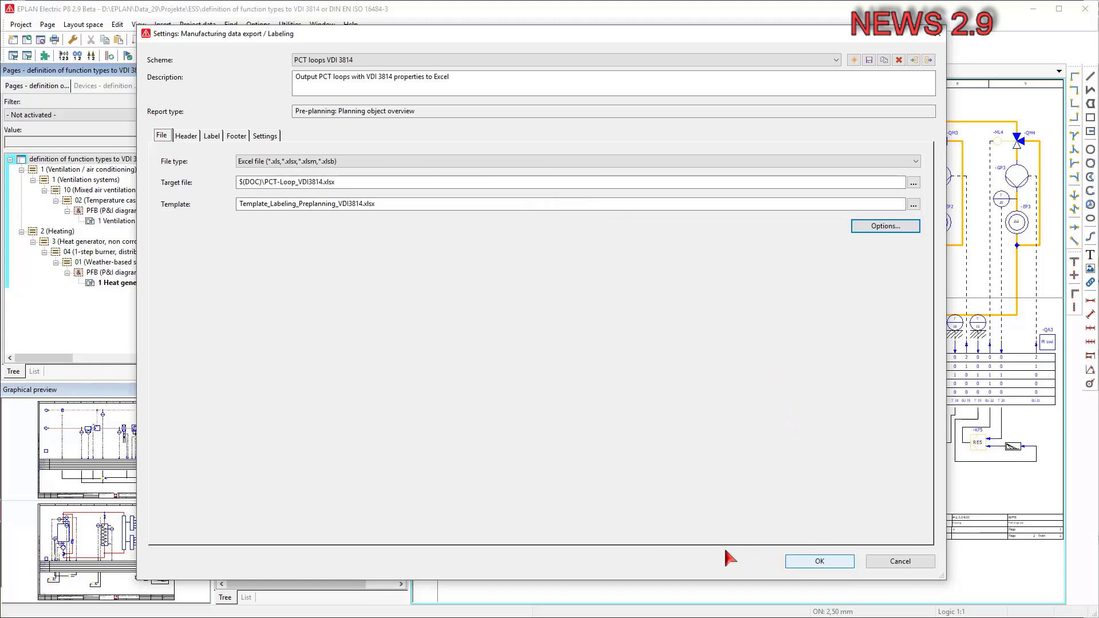
left_click(819, 561)
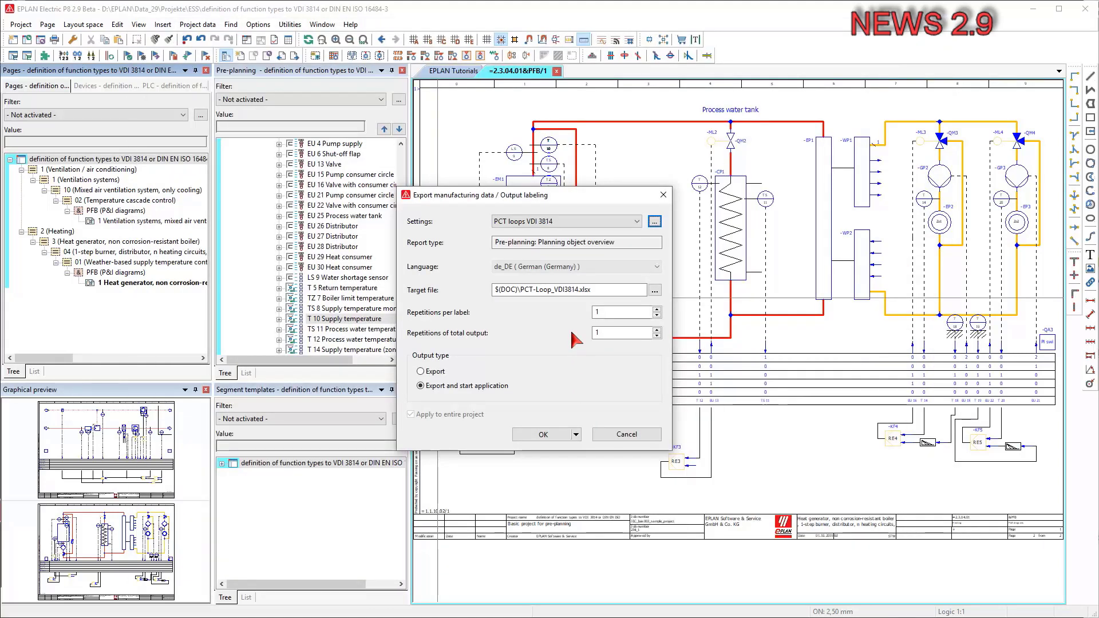
- Export PCT loops in en_US to PCT-Loop_VDI3814.xlsx and review the Excel sheet
left_click(655, 267)
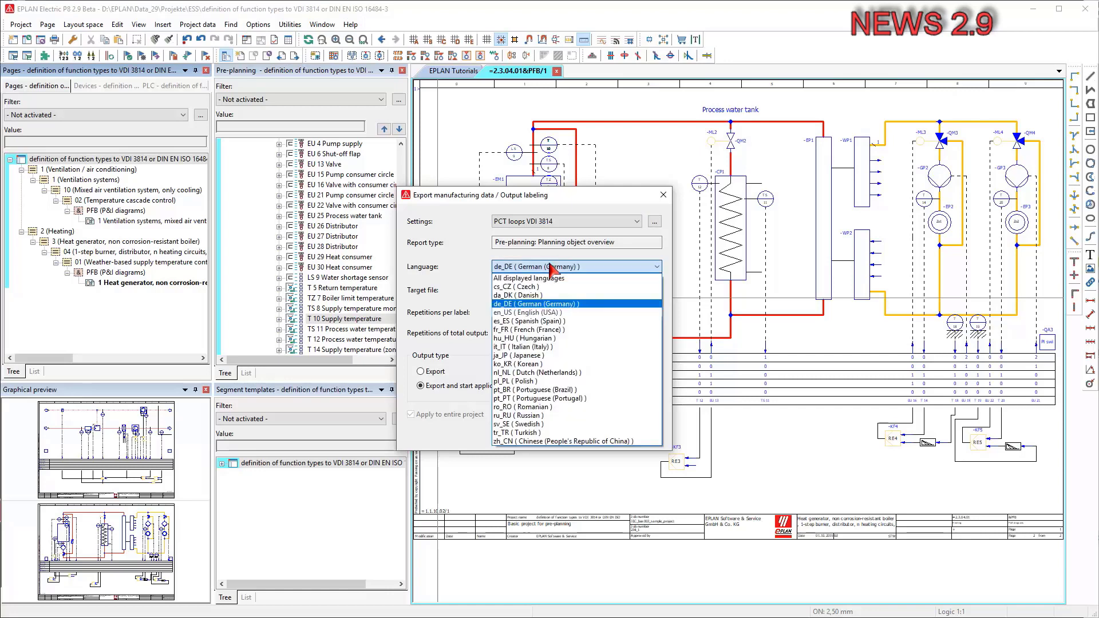
mouse_move(542, 290)
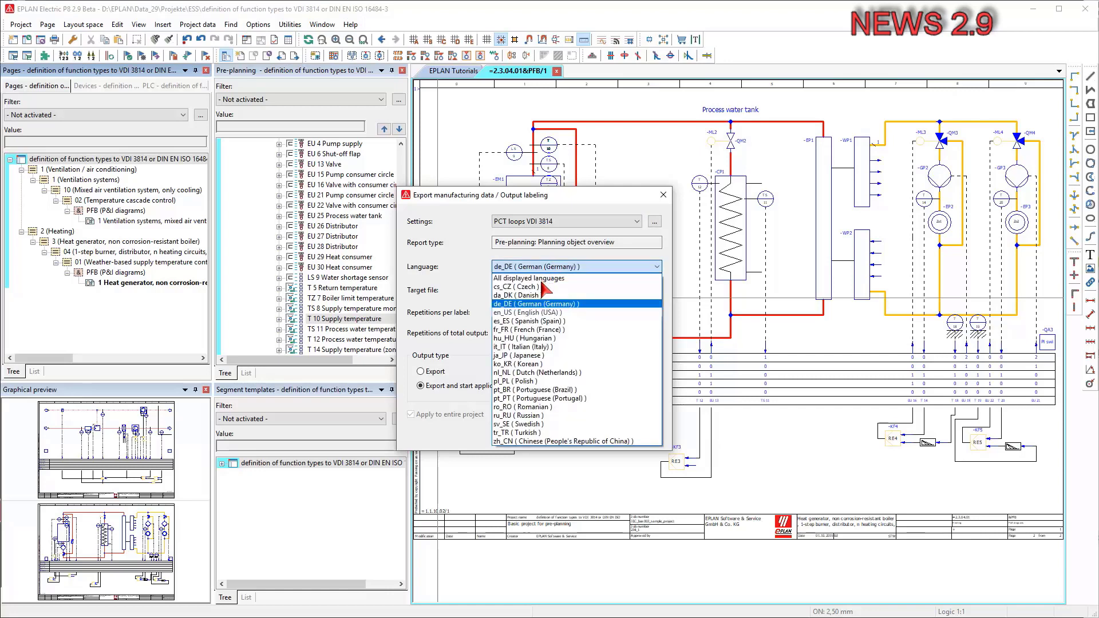
left_click(527, 312)
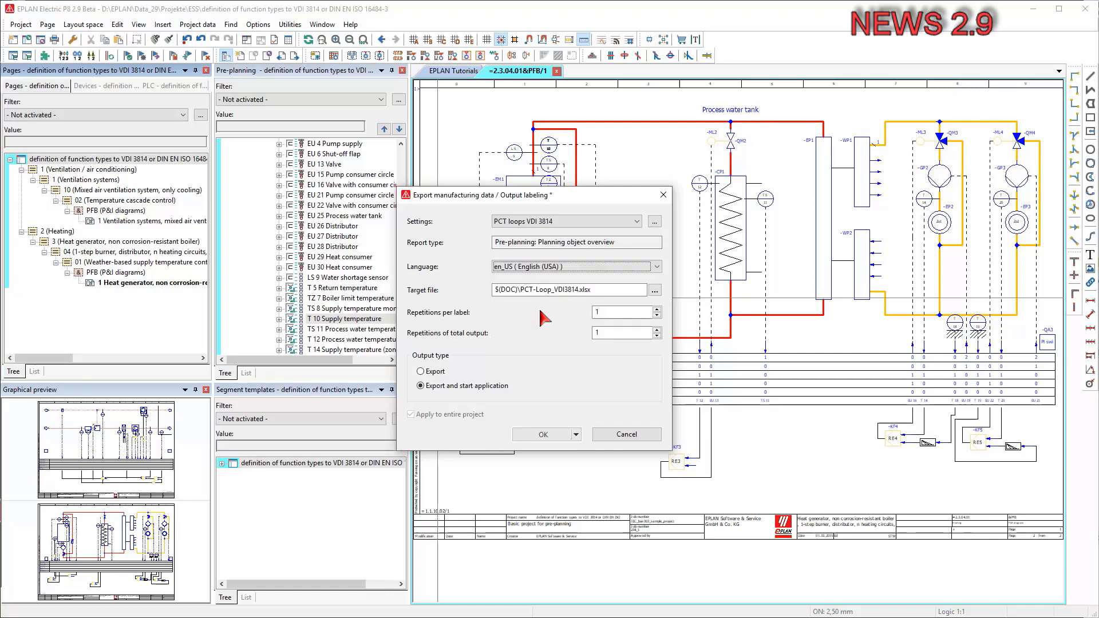
left_click(543, 434)
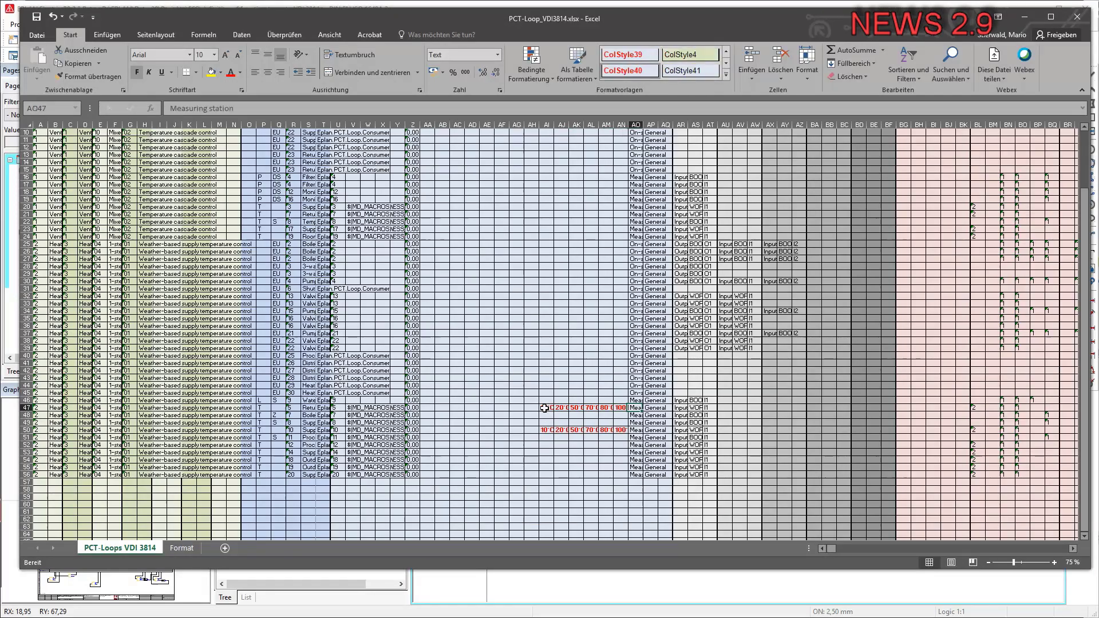
scroll("up", 3)
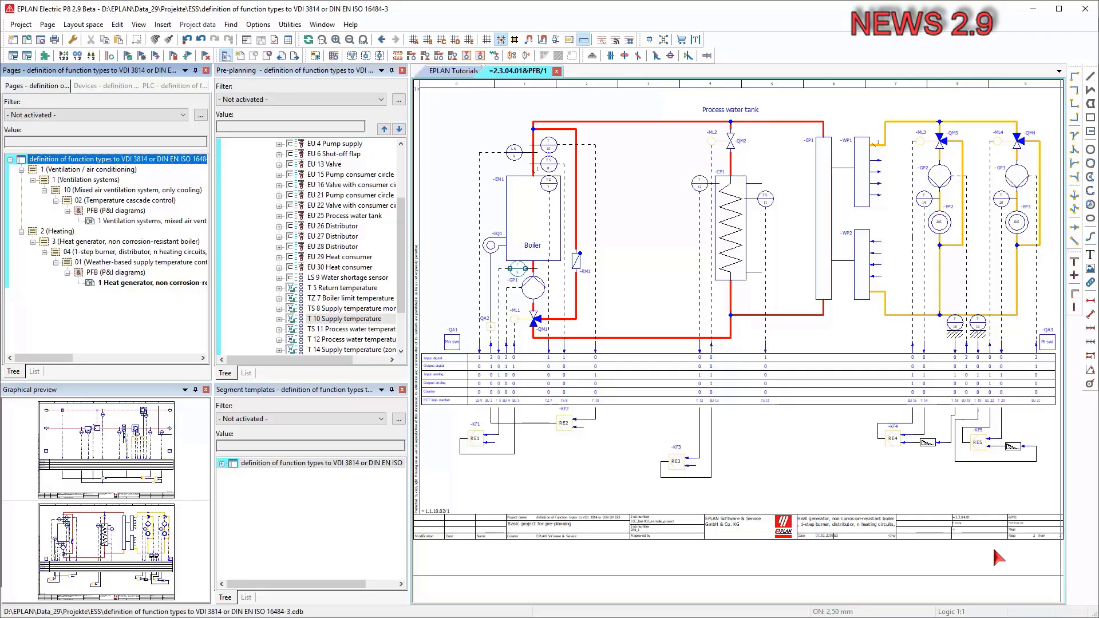
- Start a pre-planning import from PCT-Loop_VDI3814_extended_en.xlsx
left_click(204, 25)
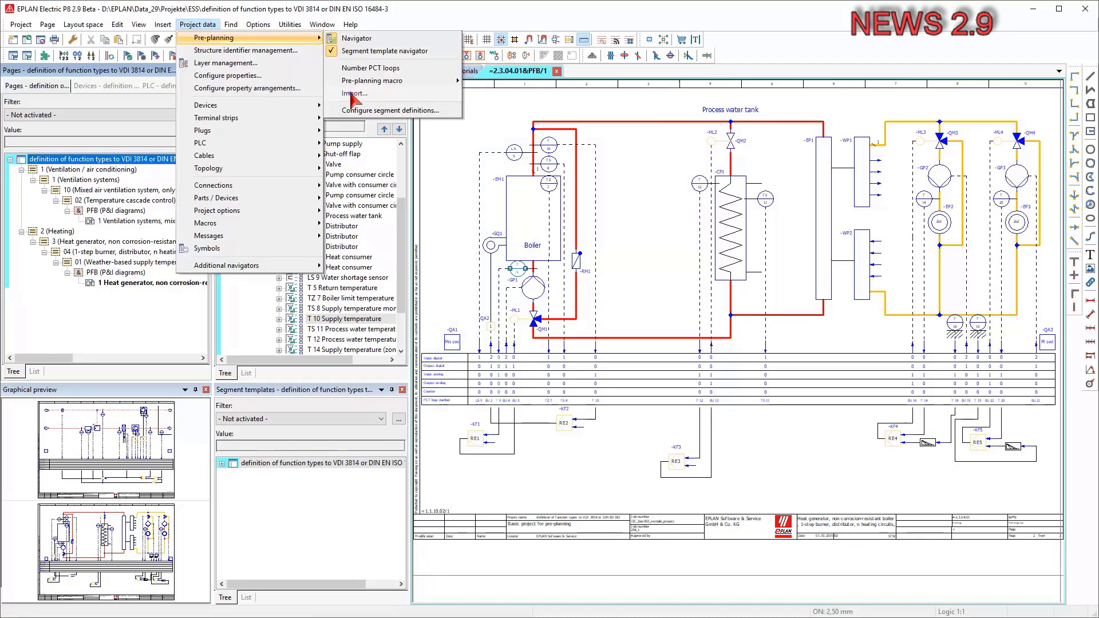
left_click(354, 93)
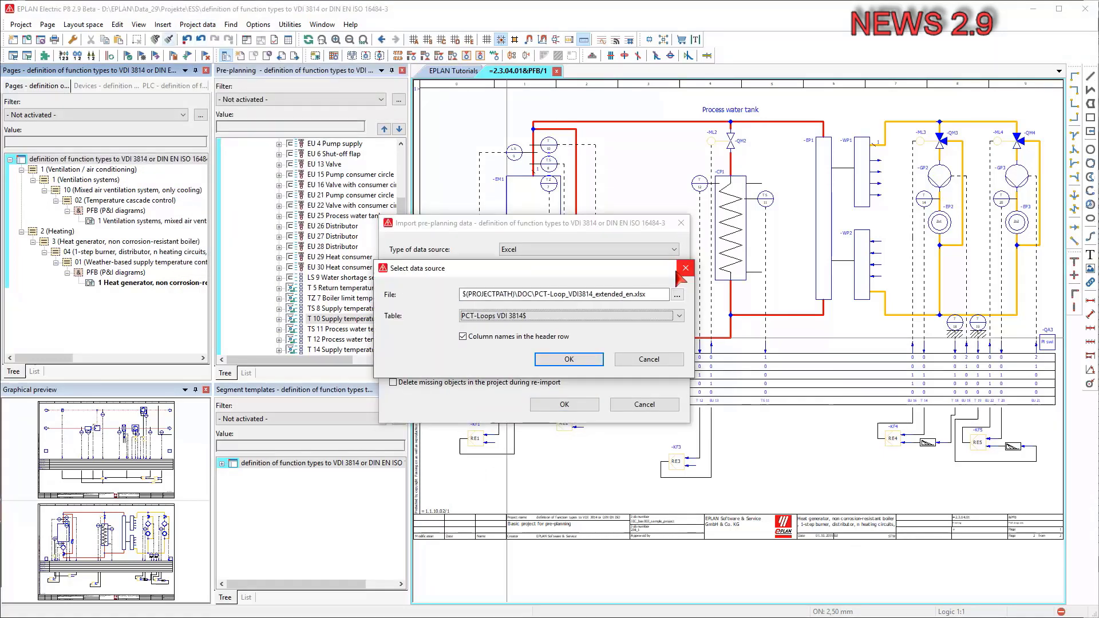
left_click(676, 295)
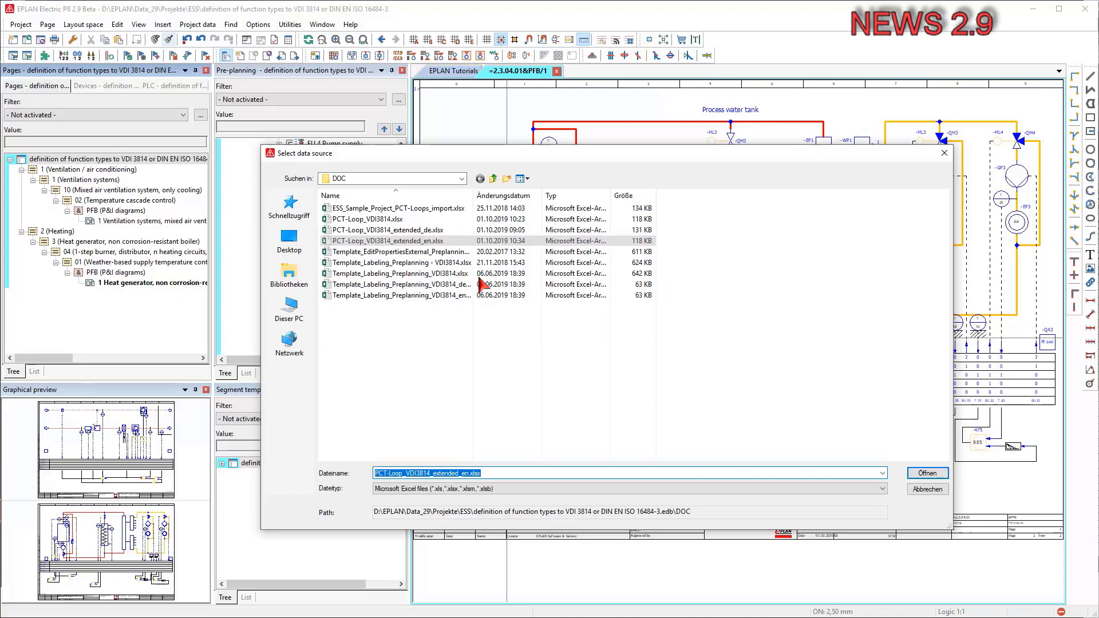
left_click(927, 472)
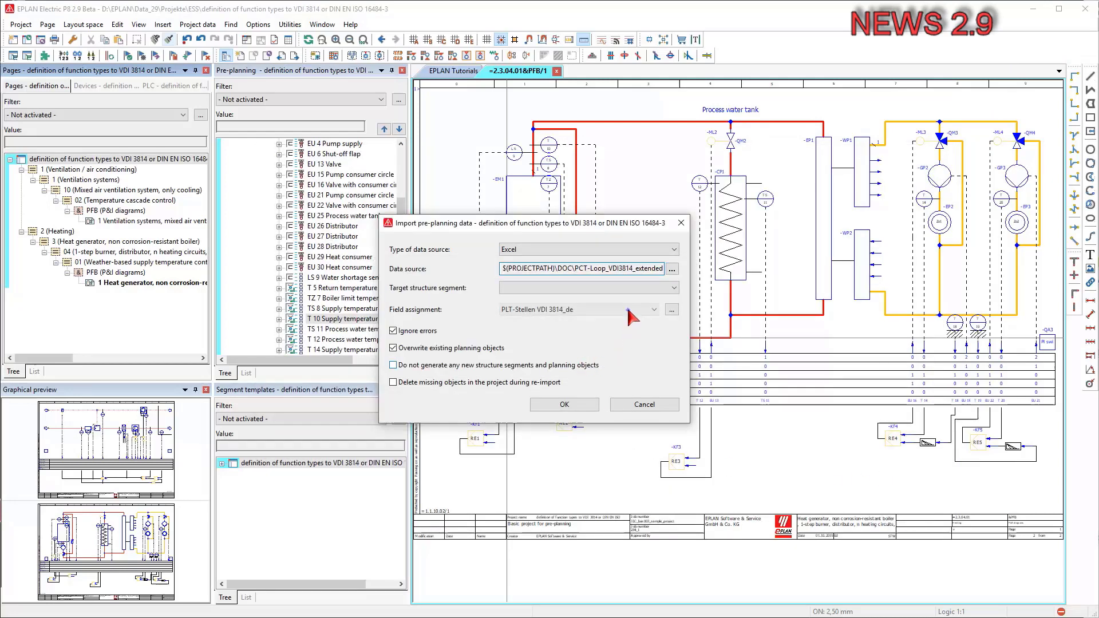
- Choose field assignment PCT loops VDI 3814_en, review its details, and start reading
left_click(653, 310)
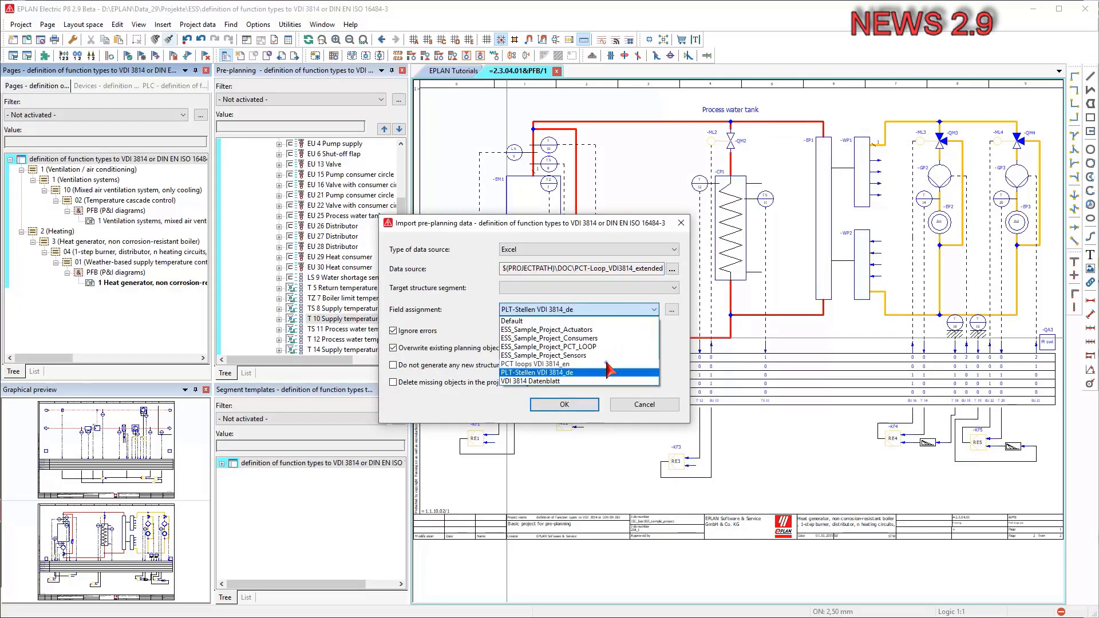
left_click(534, 363)
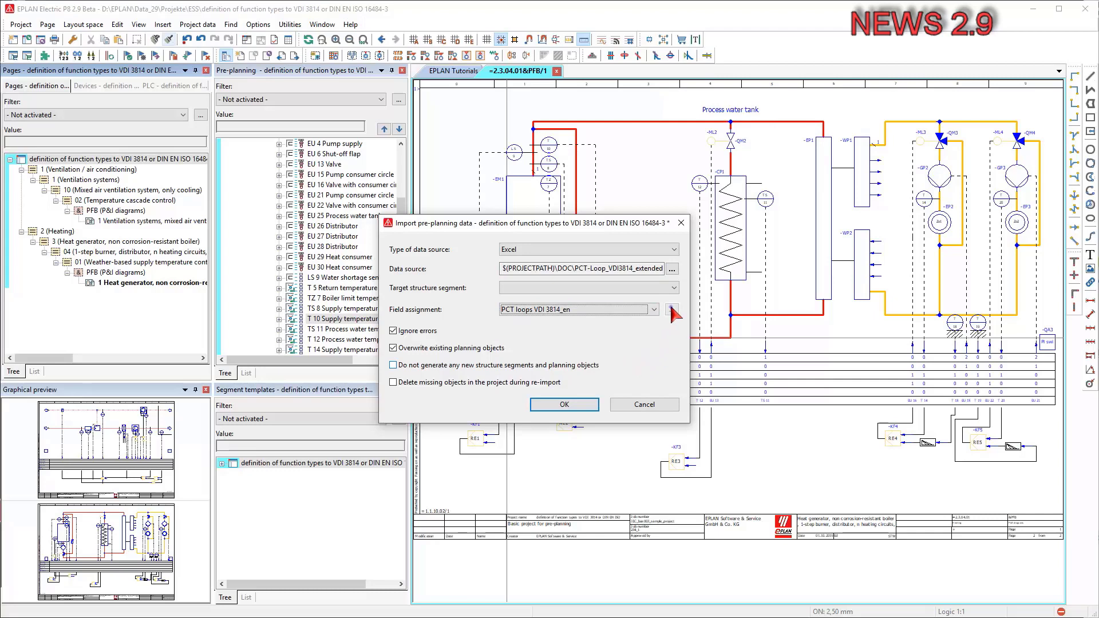
left_click(673, 314)
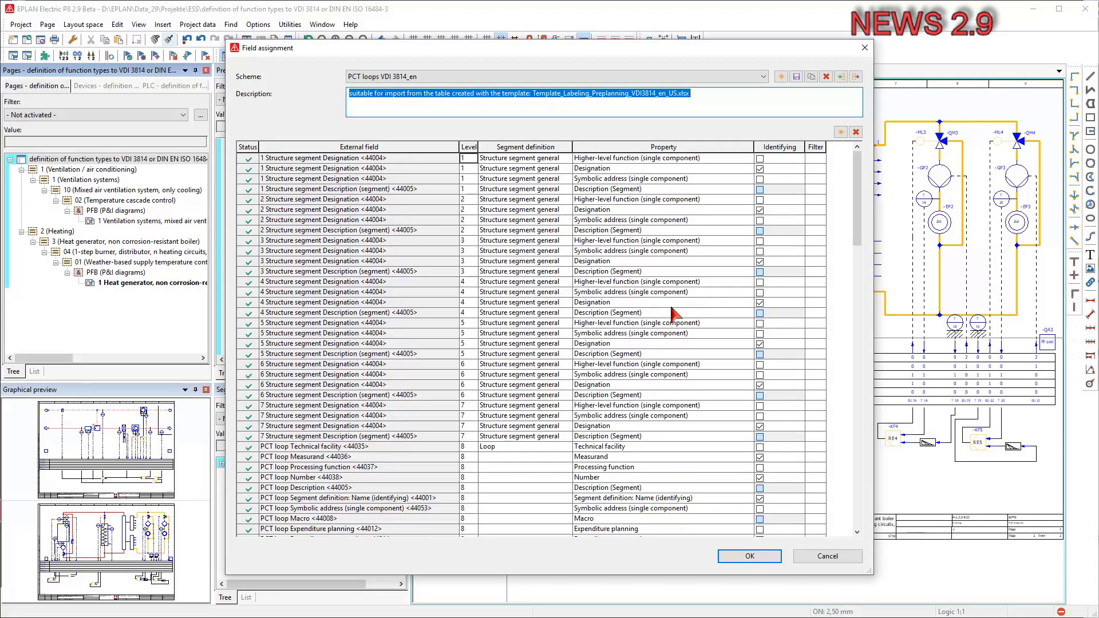
scroll("down", 3)
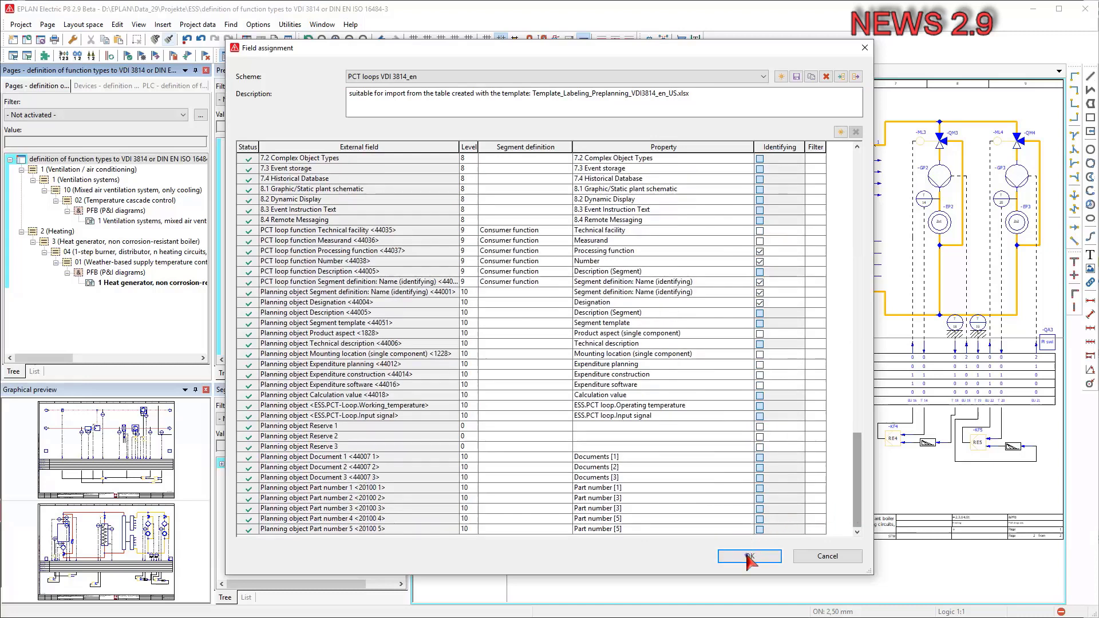
left_click(749, 556)
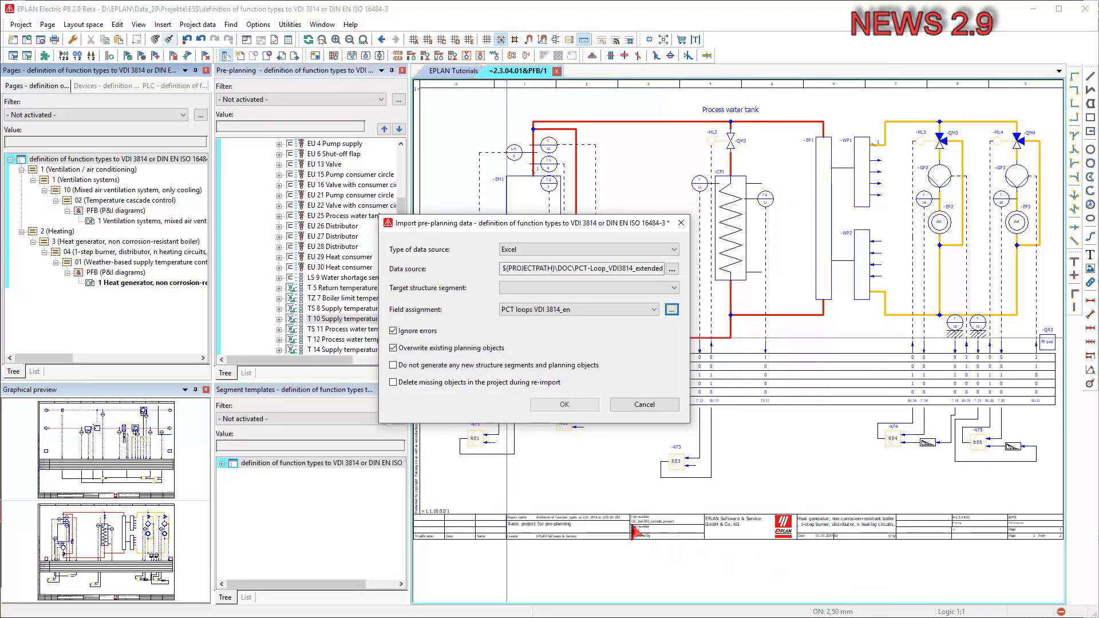
left_click(564, 404)
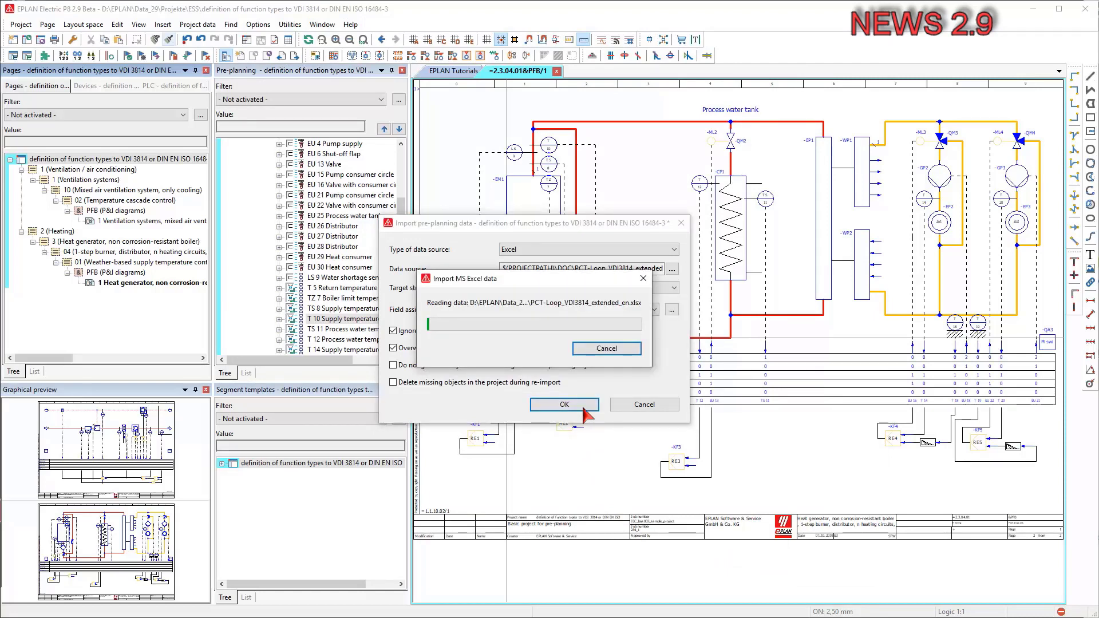
- Accept the Change rows carrying the new temperature limit values
left_click(564, 405)
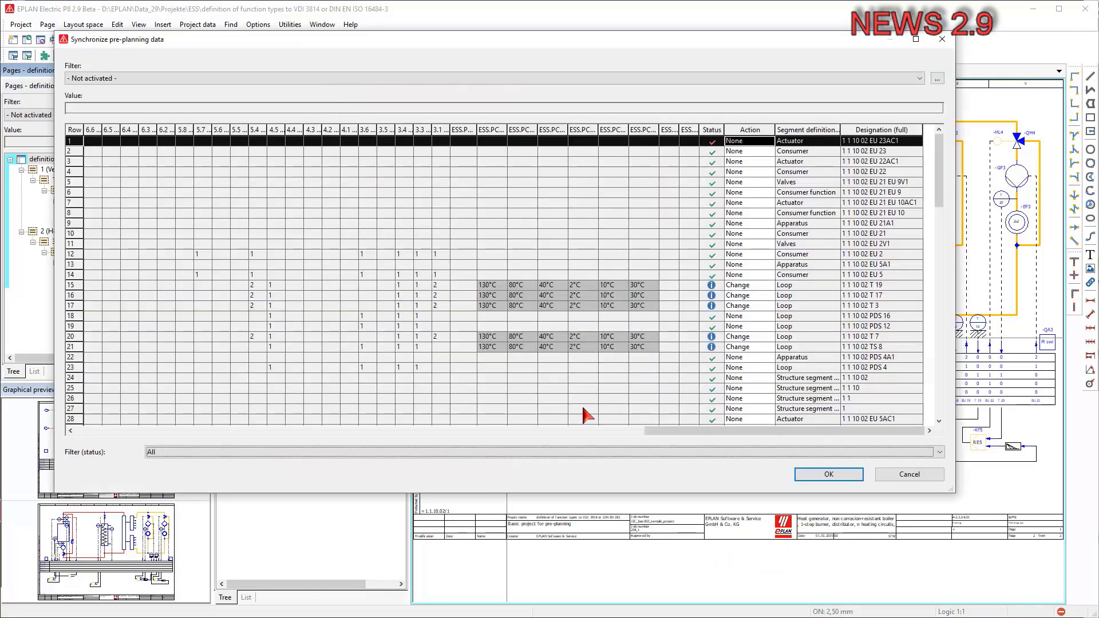
mouse_move(292, 434)
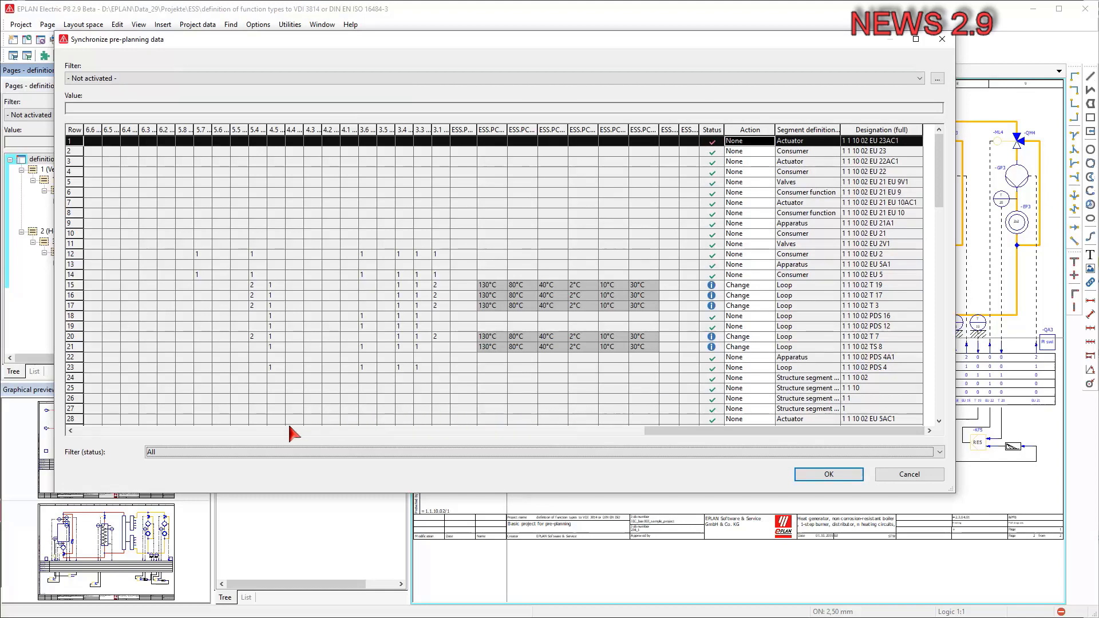
left_click(938, 452)
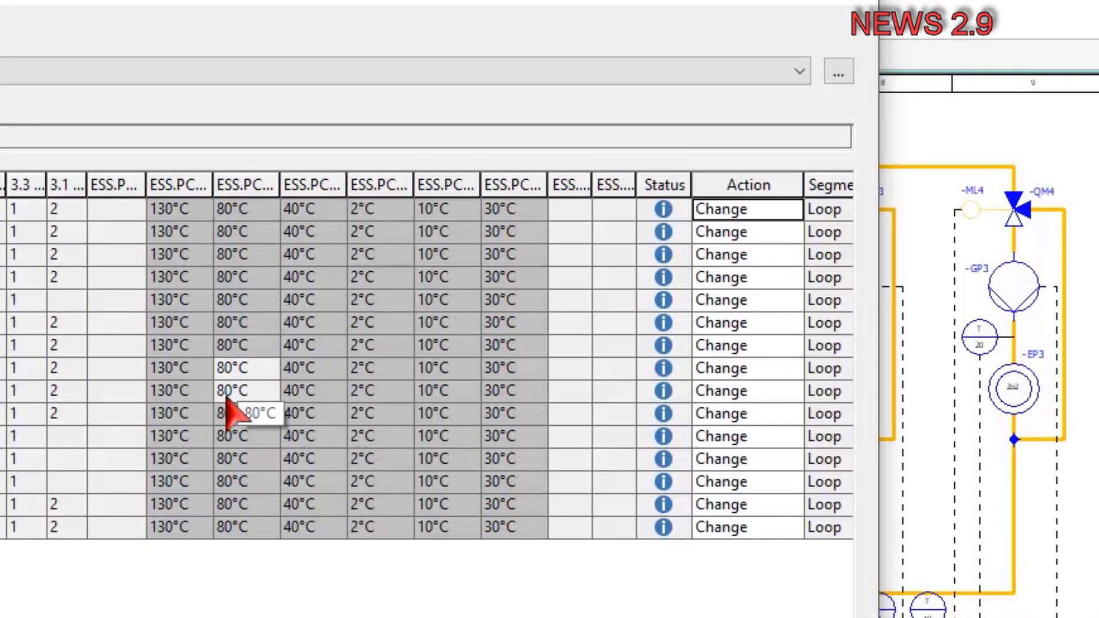
mouse_move(301, 446)
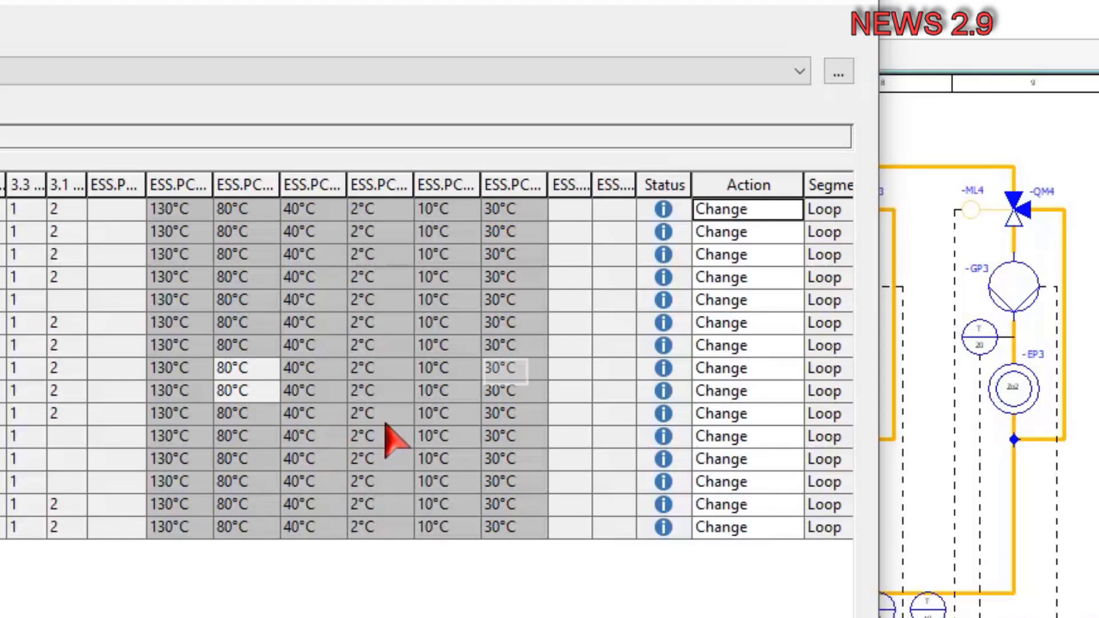
mouse_move(505, 378)
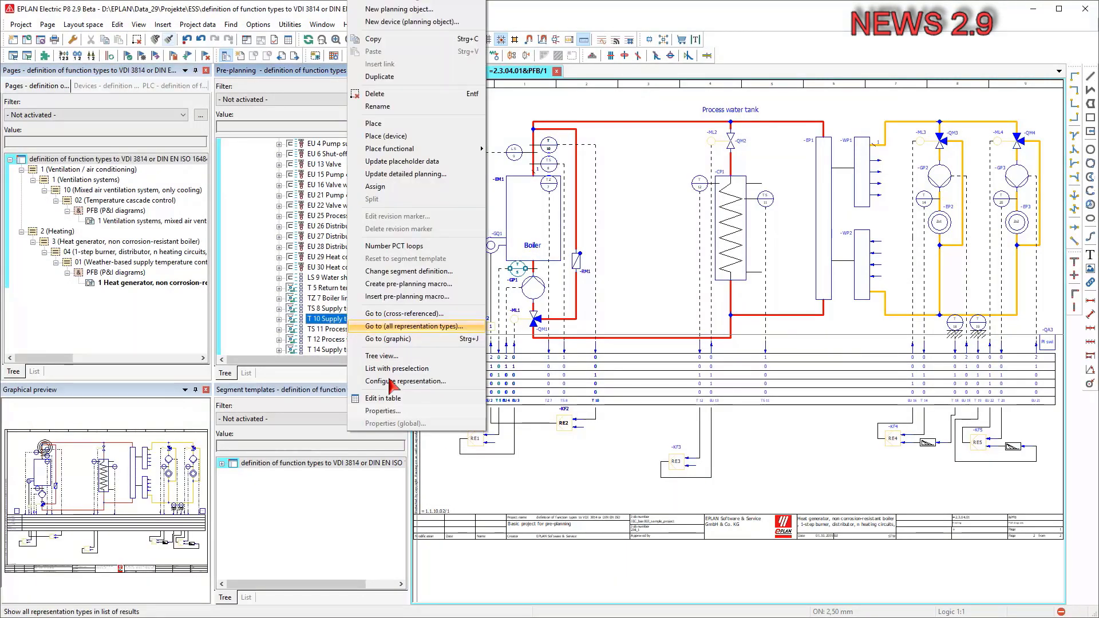
- Review the 5.1 VDI3814 BACS function list, then open loop T 5's page showing limits 130–2 °C
left_click(382, 411)
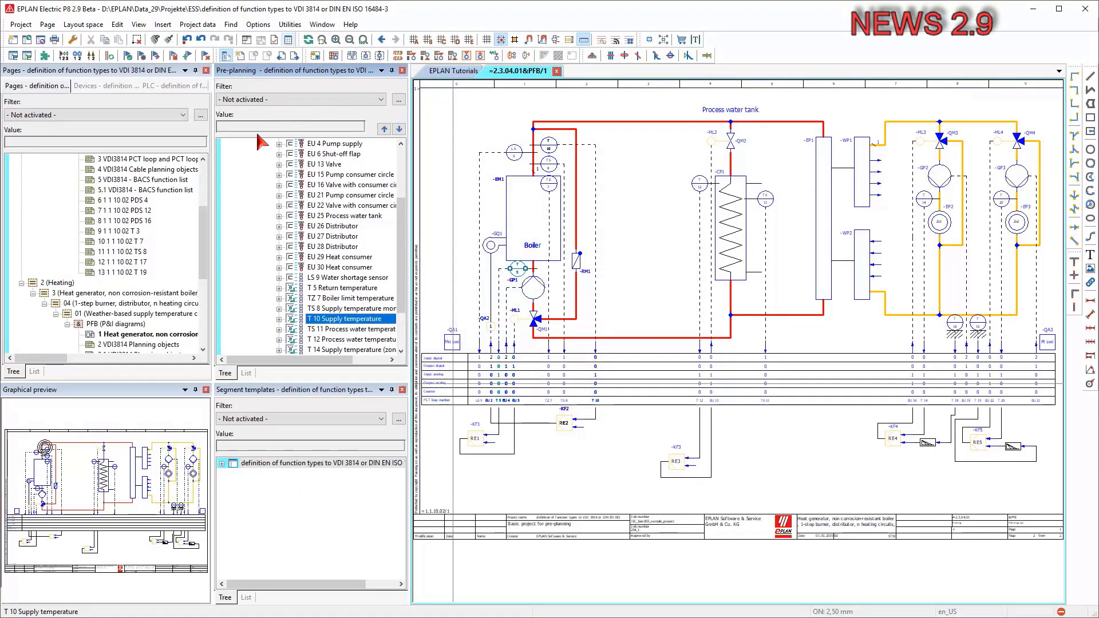
double_click(144, 283)
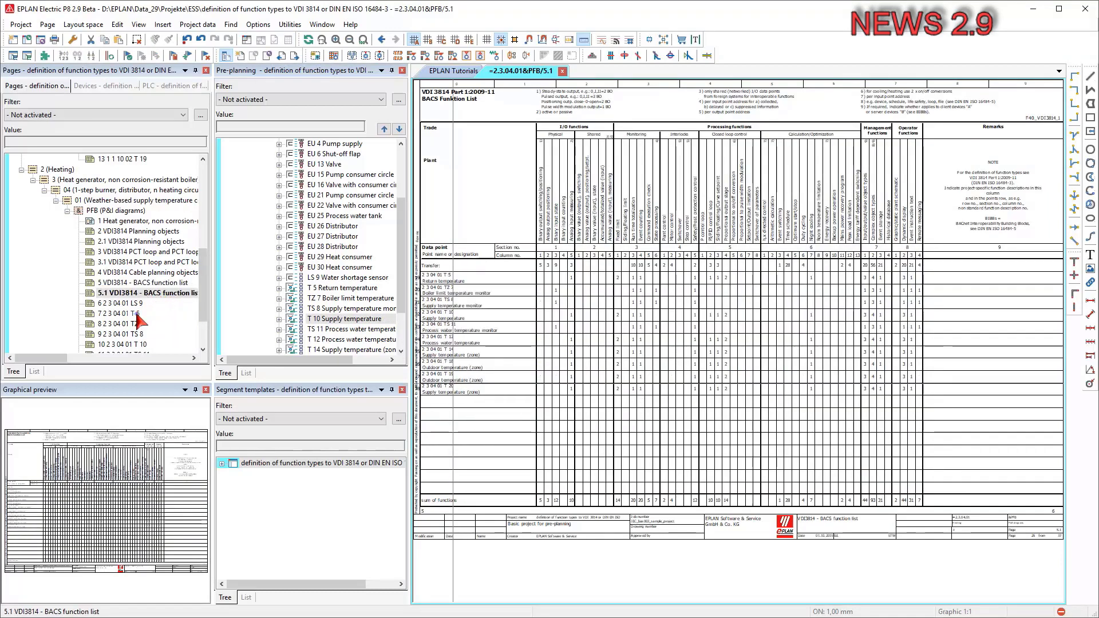
double_click(140, 231)
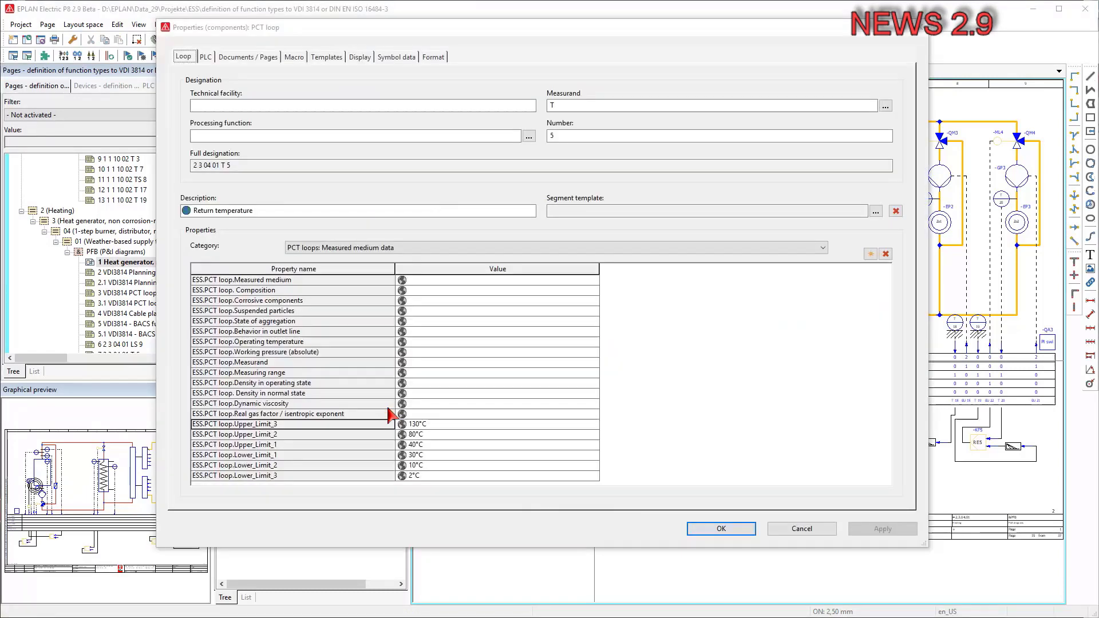
- Preview the Temperature_Measurement.ema macro assigned to loop T 5
left_click(294, 57)
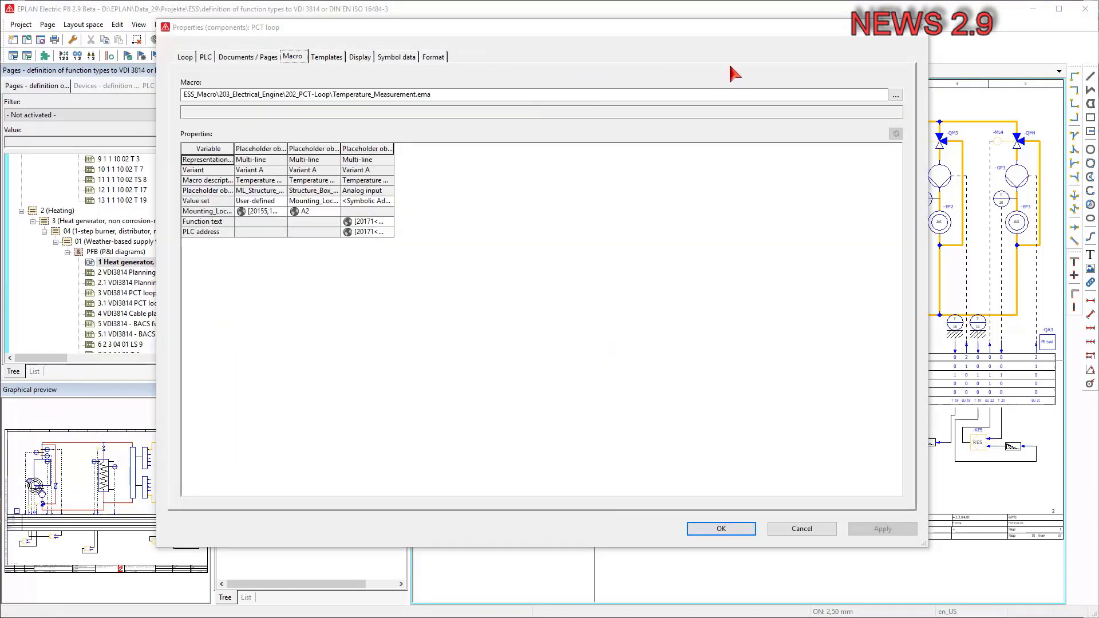
left_click(895, 95)
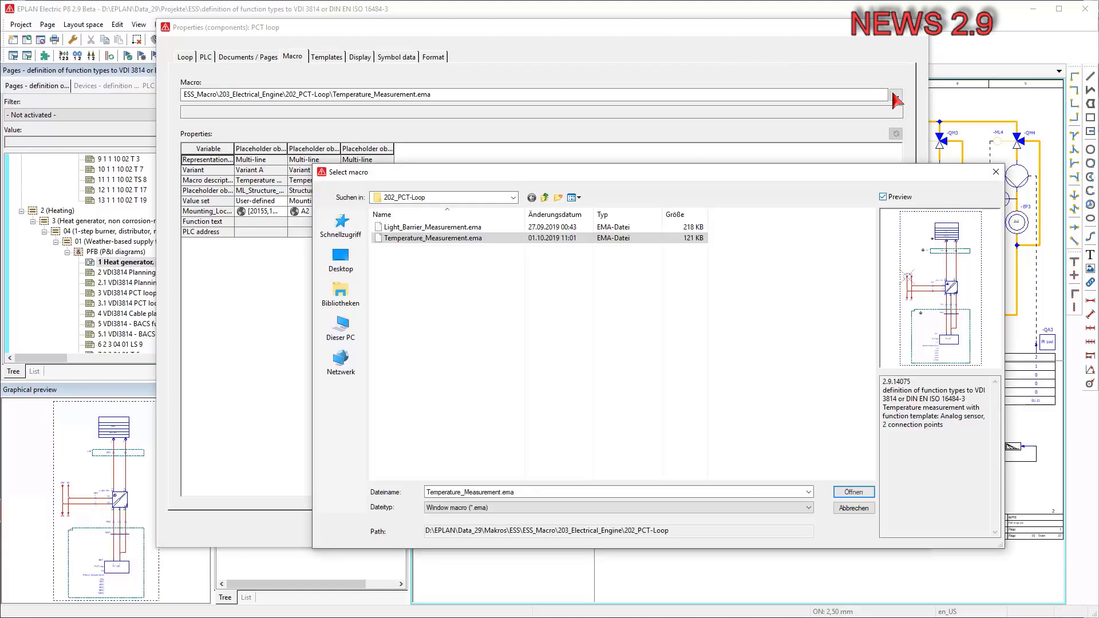
mouse_move(871, 393)
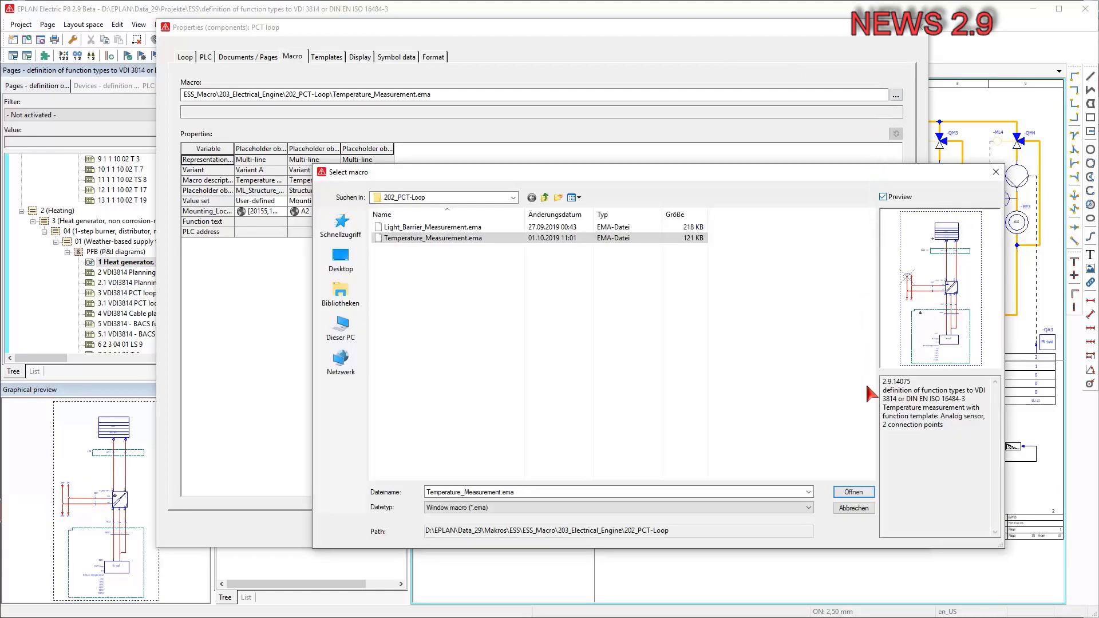
left_click(854, 492)
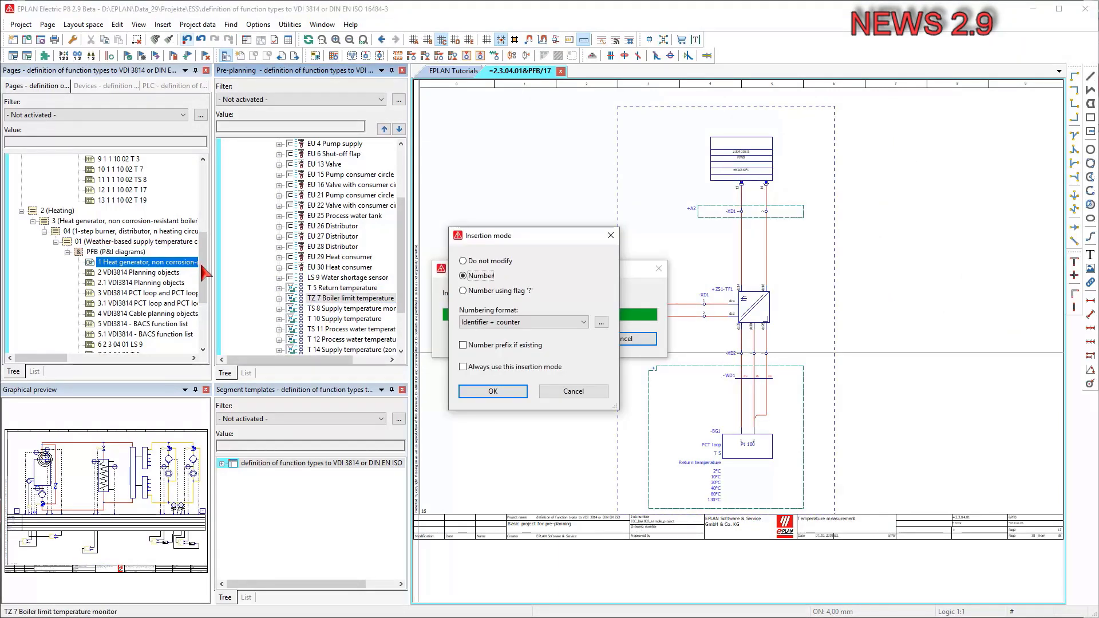
- Confirm numbering for the inserted temperature measurement macro pages, loops TS 8 through T 20
left_click(493, 391)
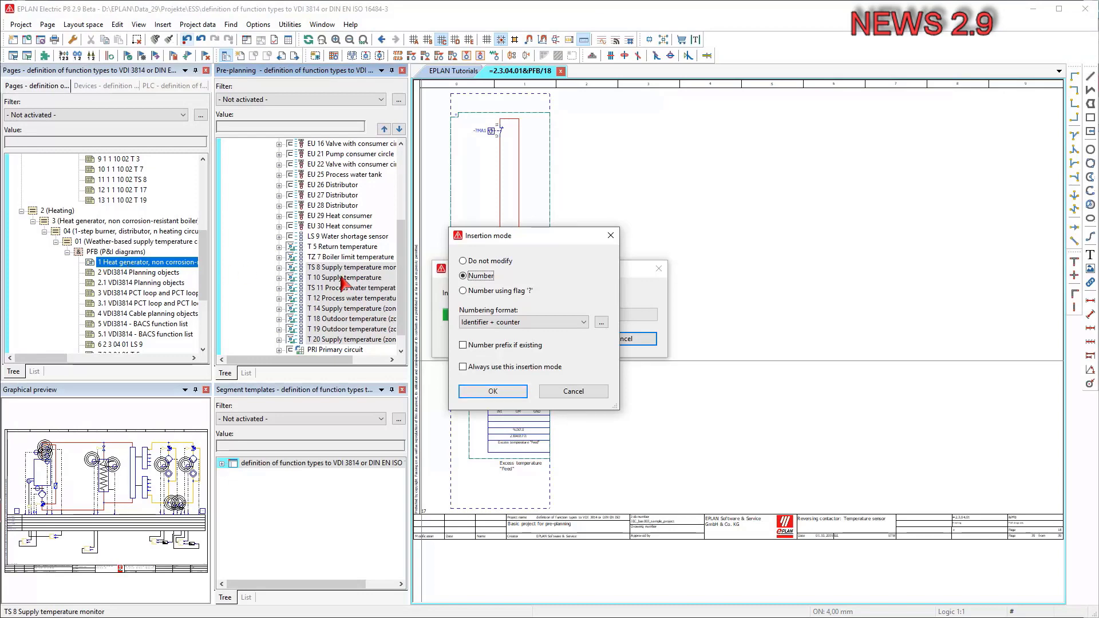
left_click(493, 392)
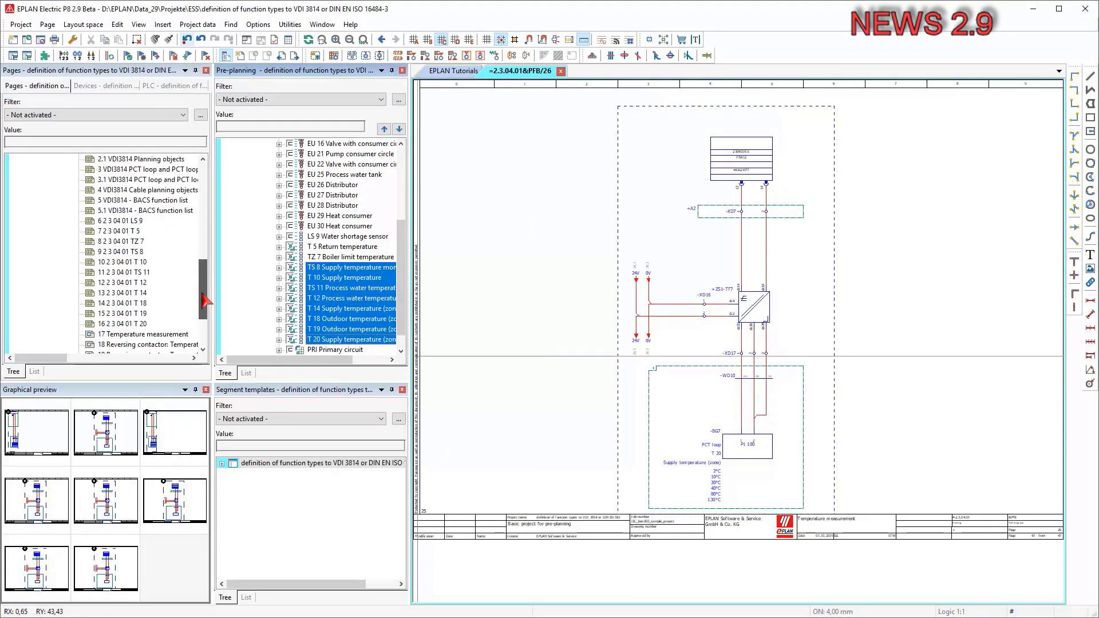